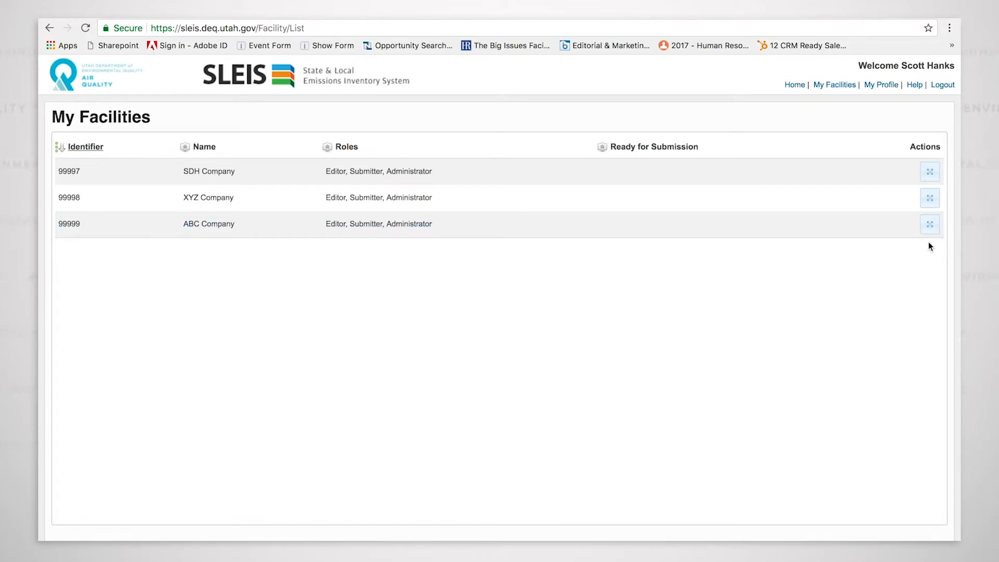
mouse_move(931, 227)
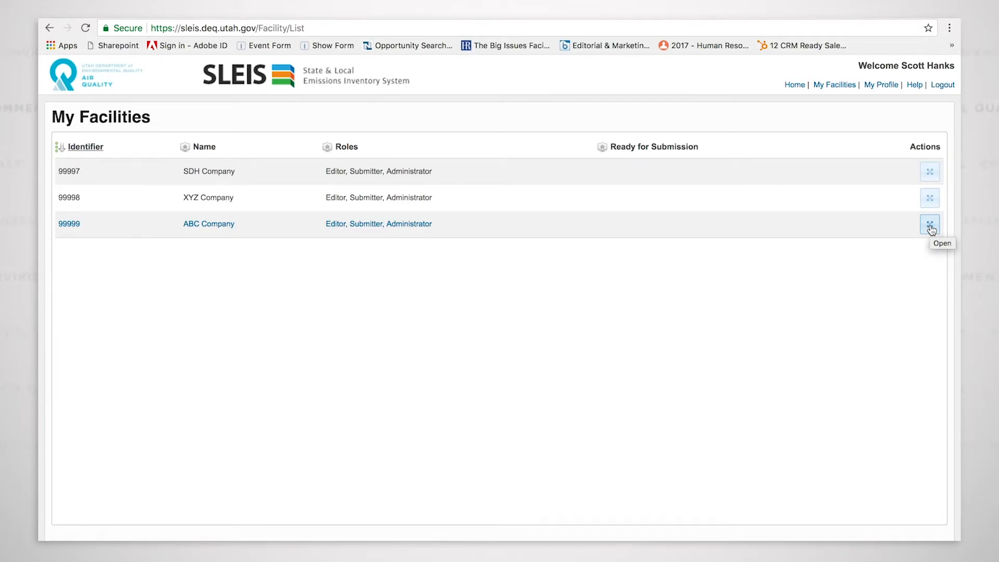
- Open the ABC Company (99999) facility from My Facilities to reach its reports
click(931, 225)
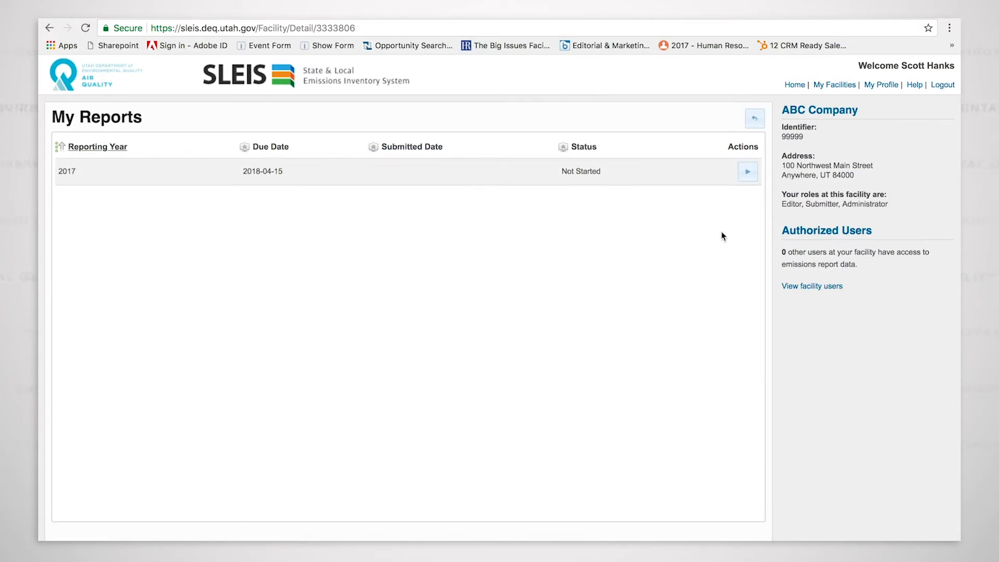
mouse_move(772, 277)
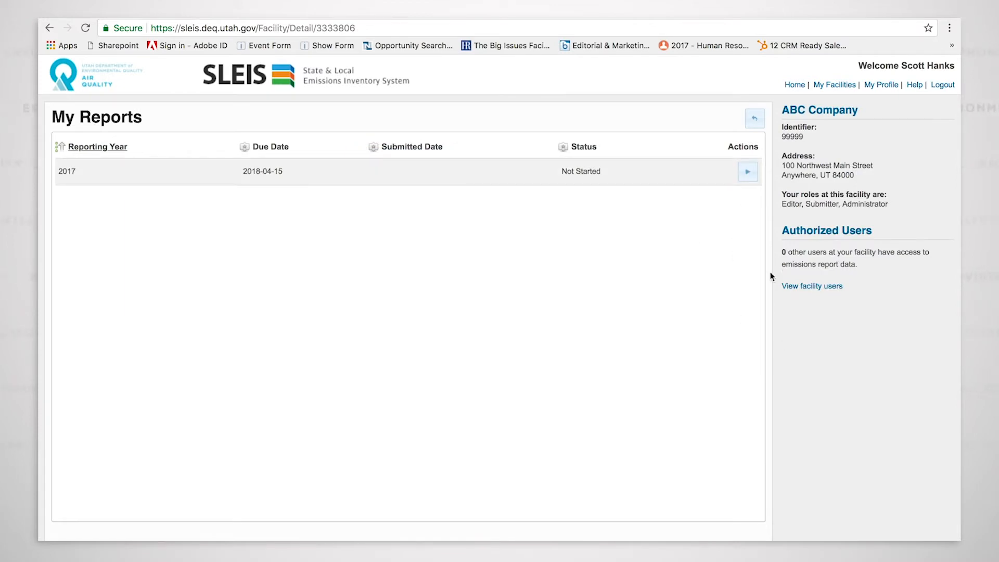
mouse_move(747, 177)
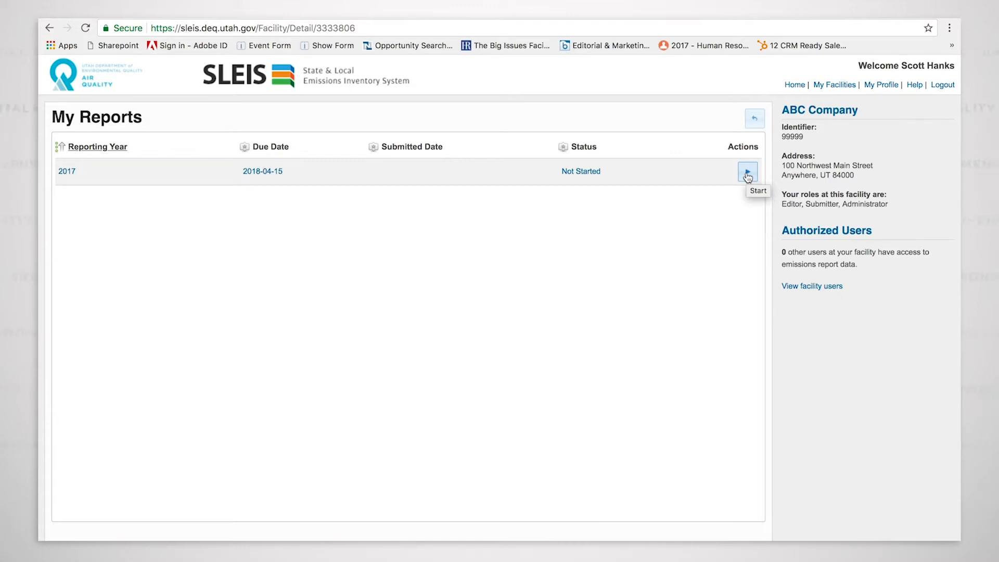
- Start the 2017 emissions report from the My Reports list
click(747, 172)
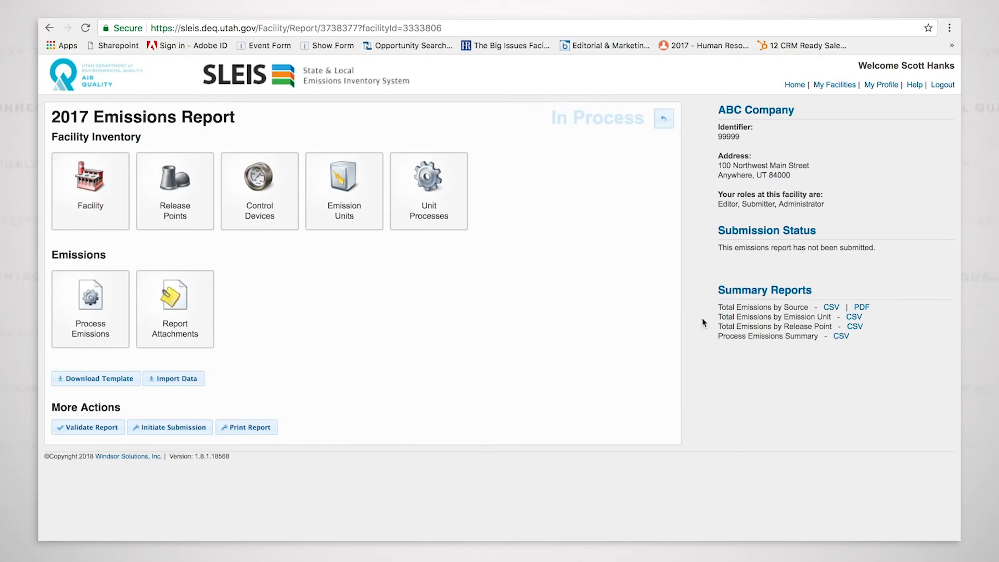
mouse_move(368, 326)
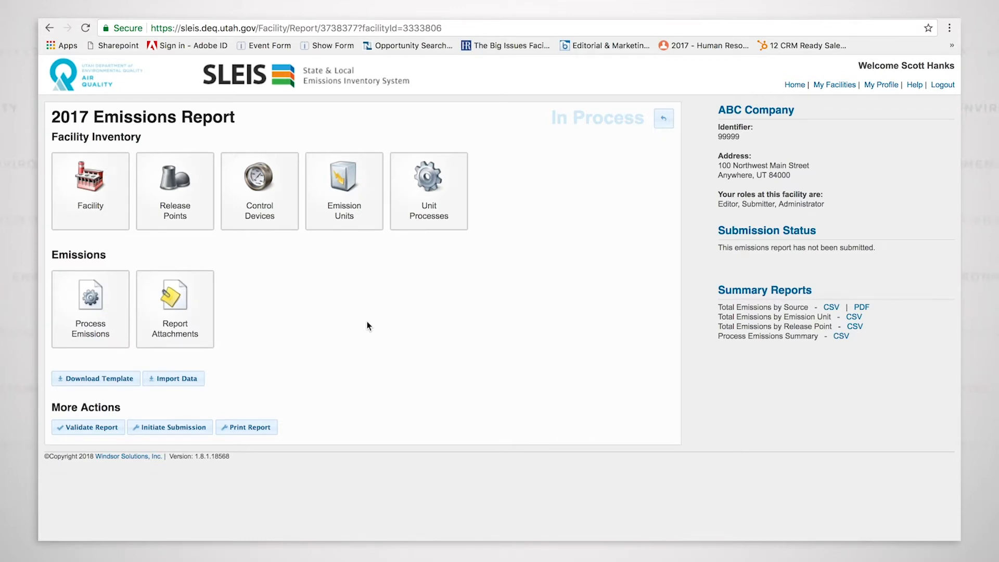
mouse_move(360, 325)
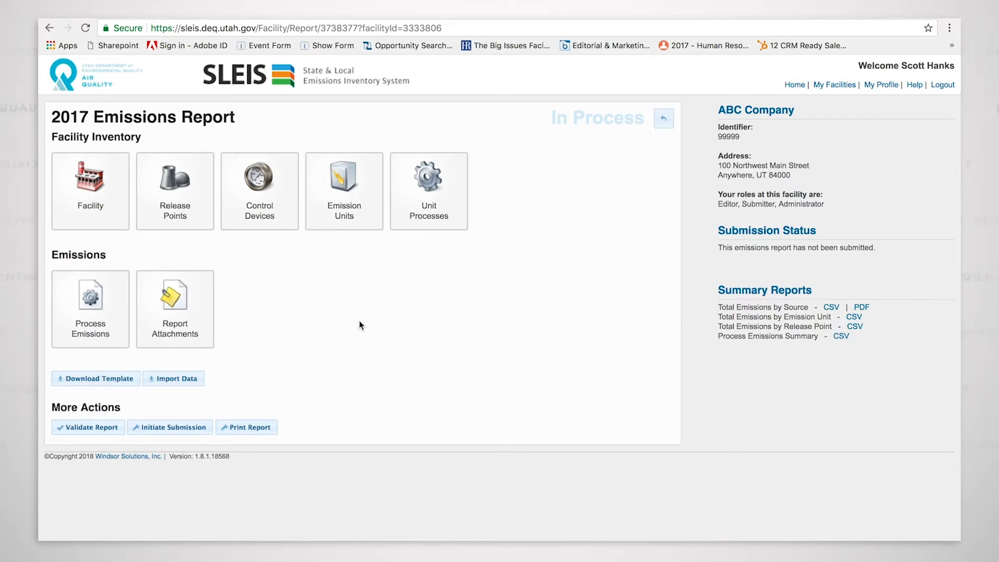
mouse_move(98, 186)
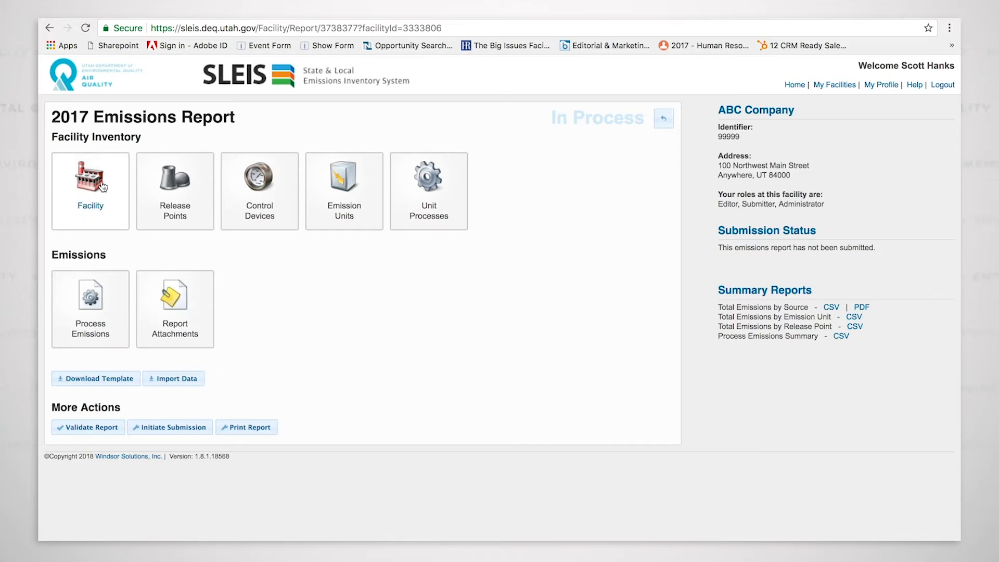
click(90, 179)
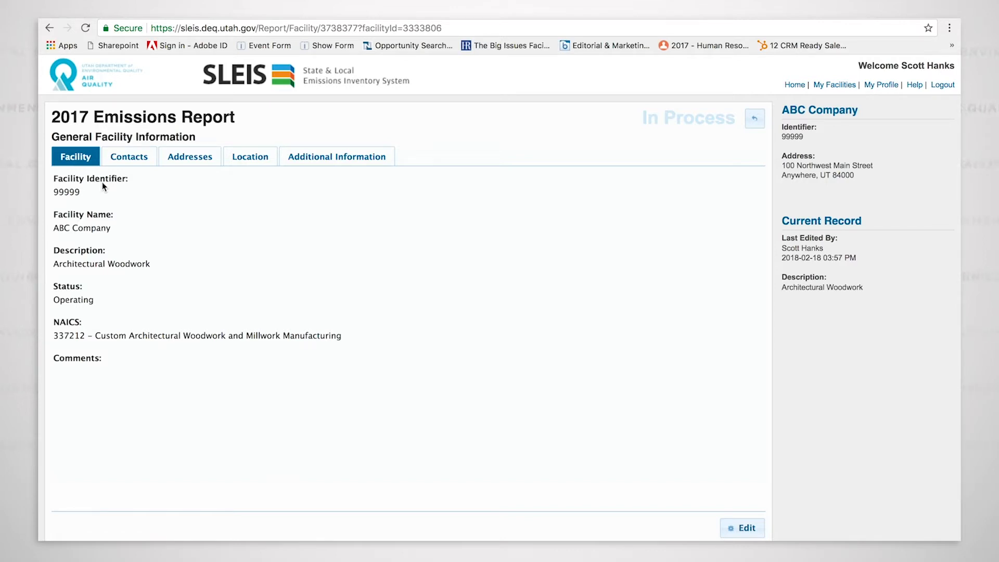
mouse_move(156, 222)
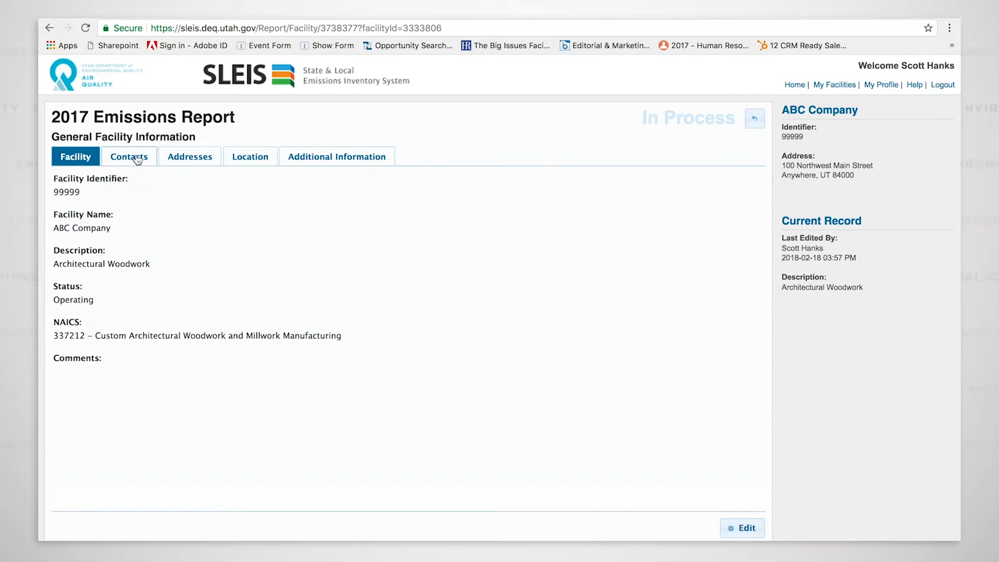
click(129, 156)
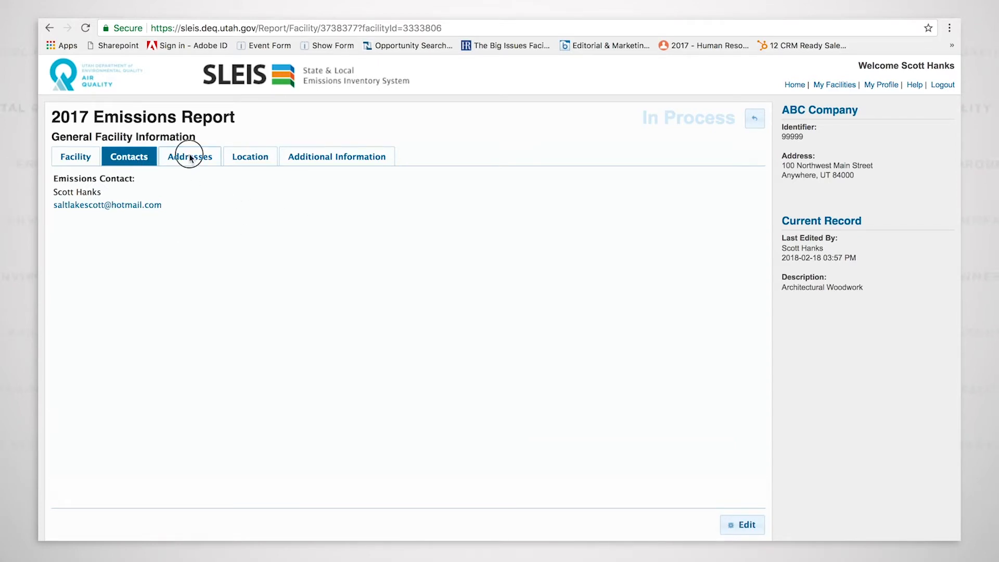
click(250, 156)
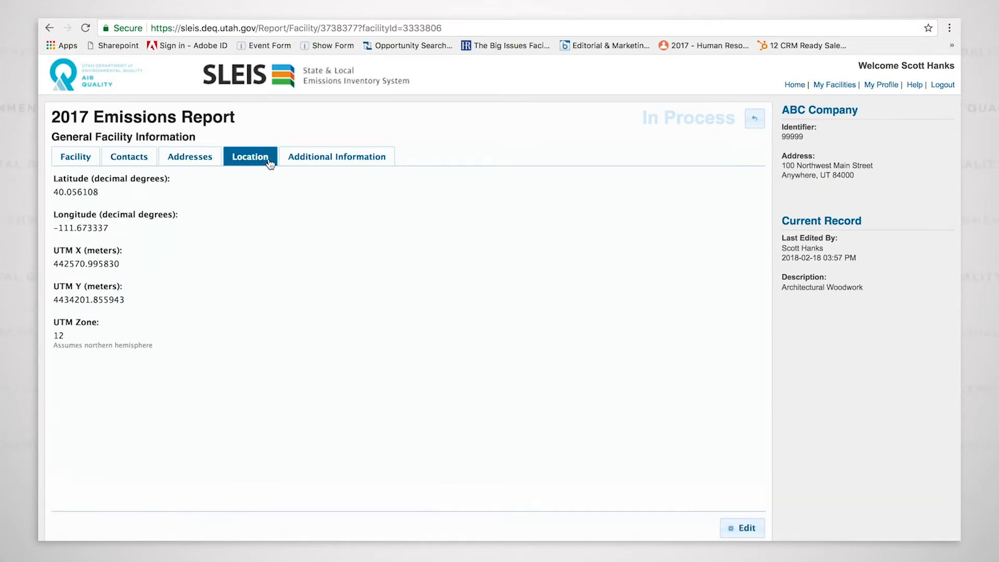
click(337, 156)
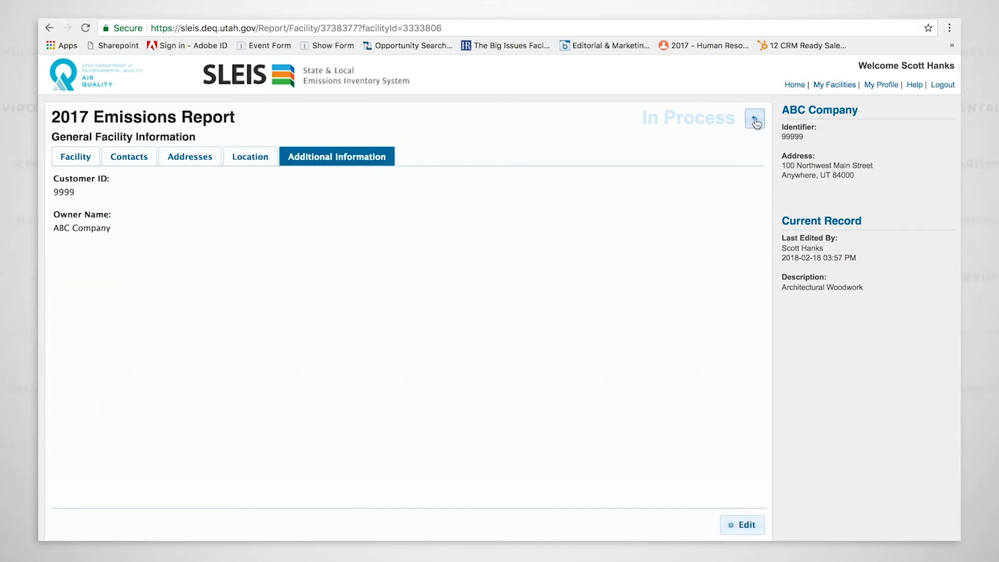
click(754, 119)
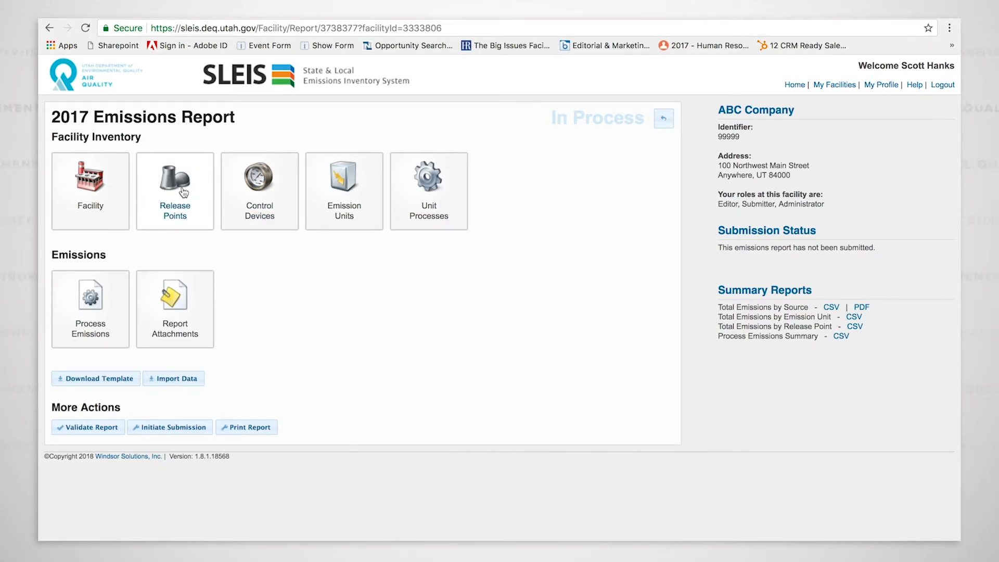
- Show the Release Points list from the Facility Inventory tiles
click(174, 182)
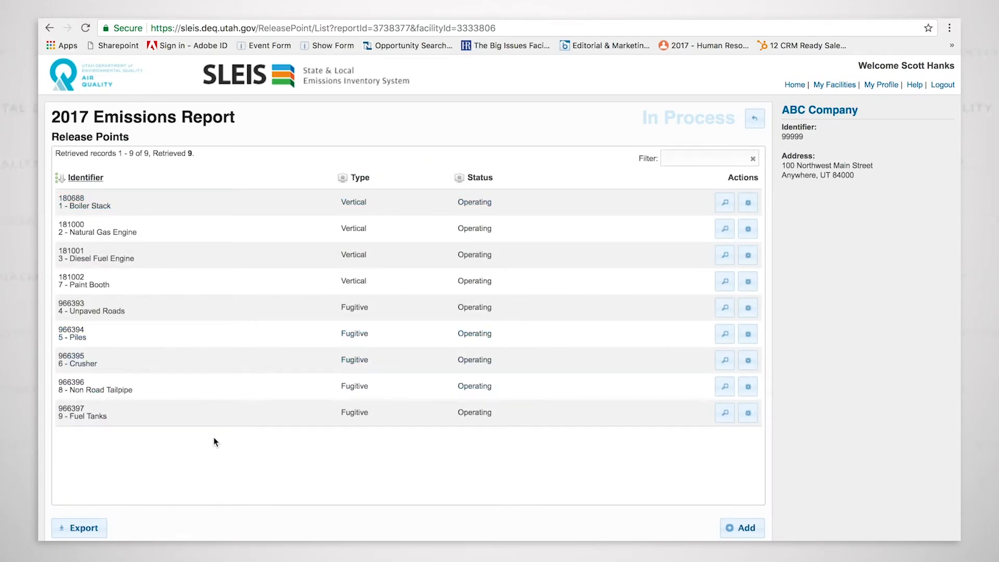
mouse_move(206, 483)
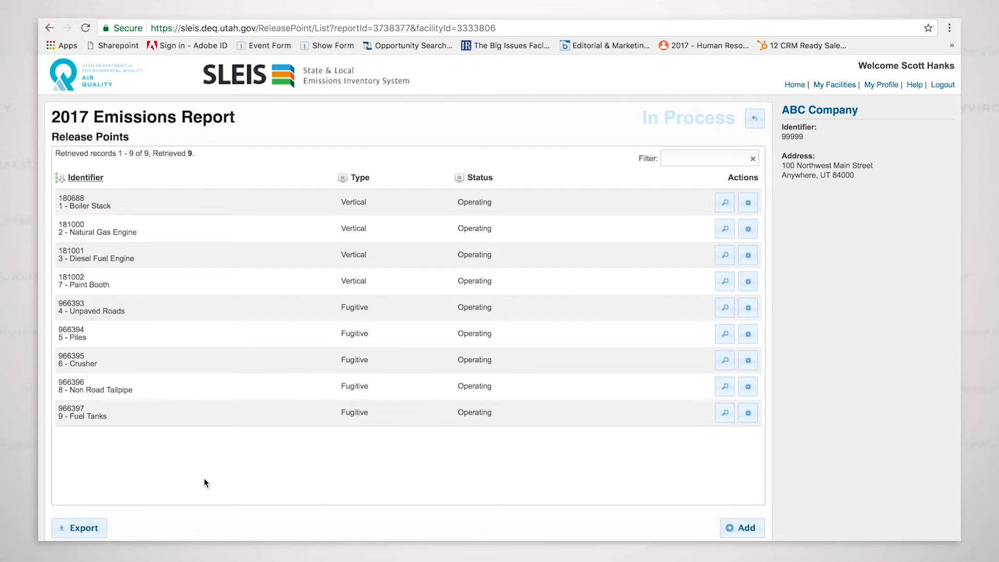
mouse_move(214, 472)
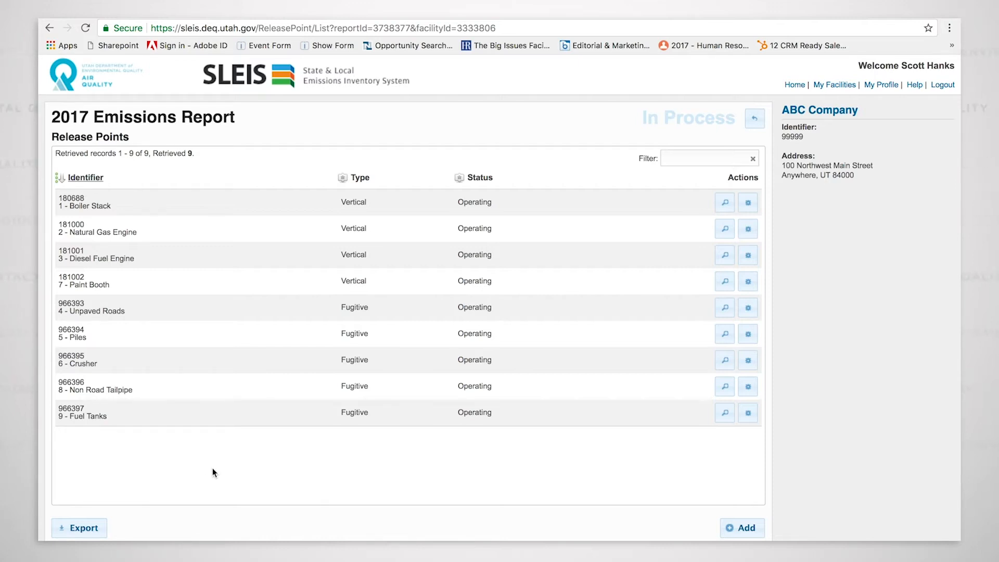
mouse_move(321, 439)
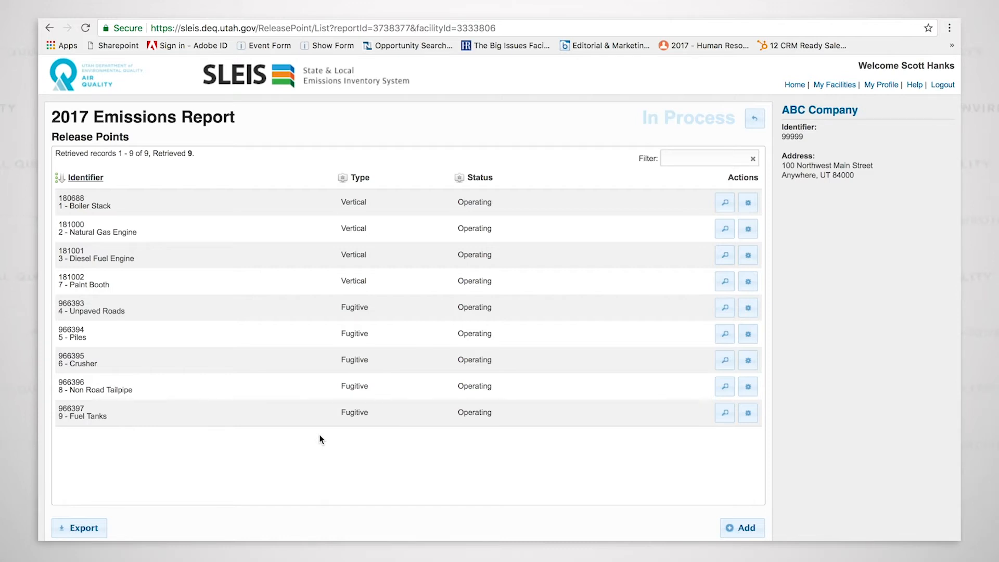
mouse_move(443, 316)
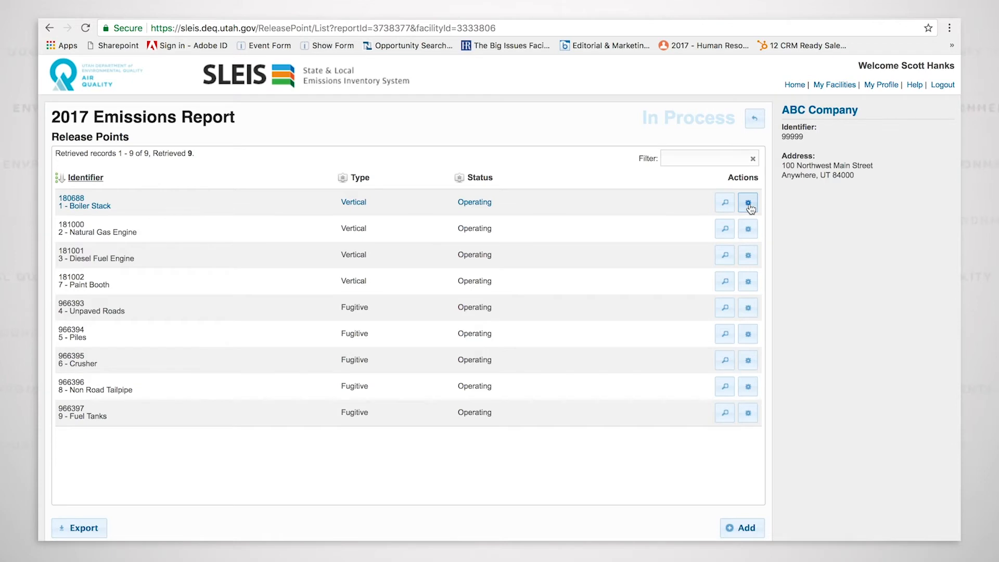
- Edit release point 1 - Boiler Stack and keep its type set to Vertical
click(748, 202)
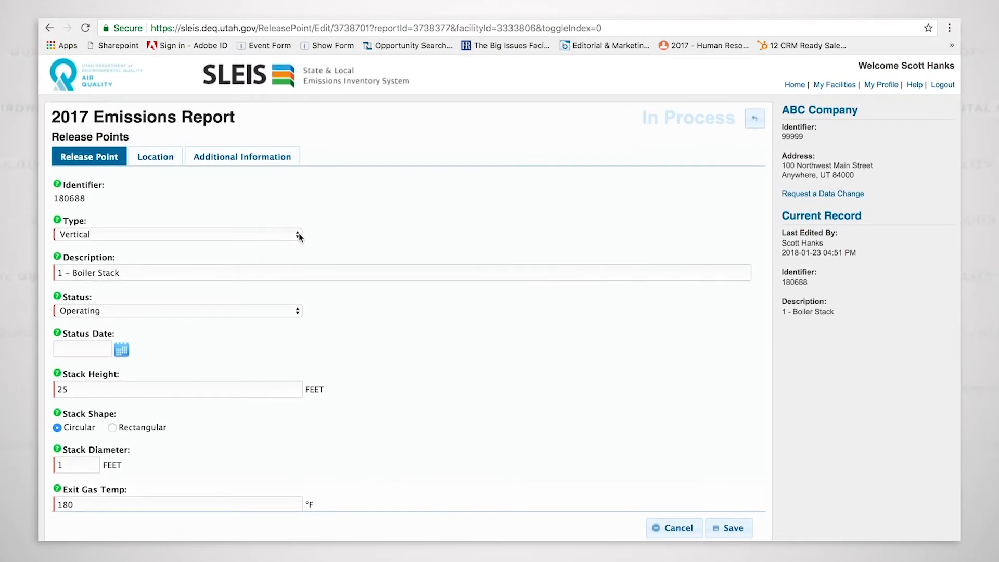
click(177, 234)
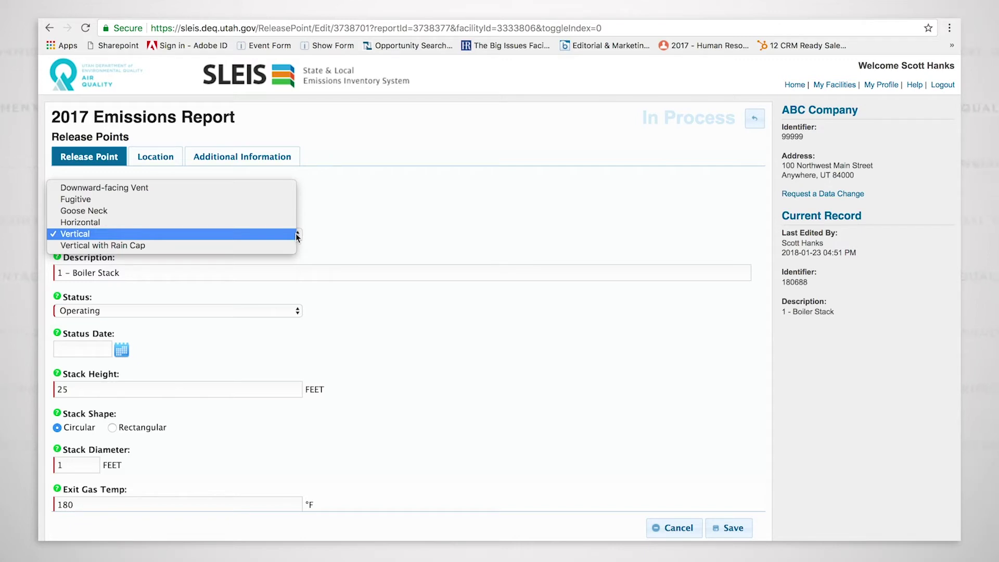
click(75, 233)
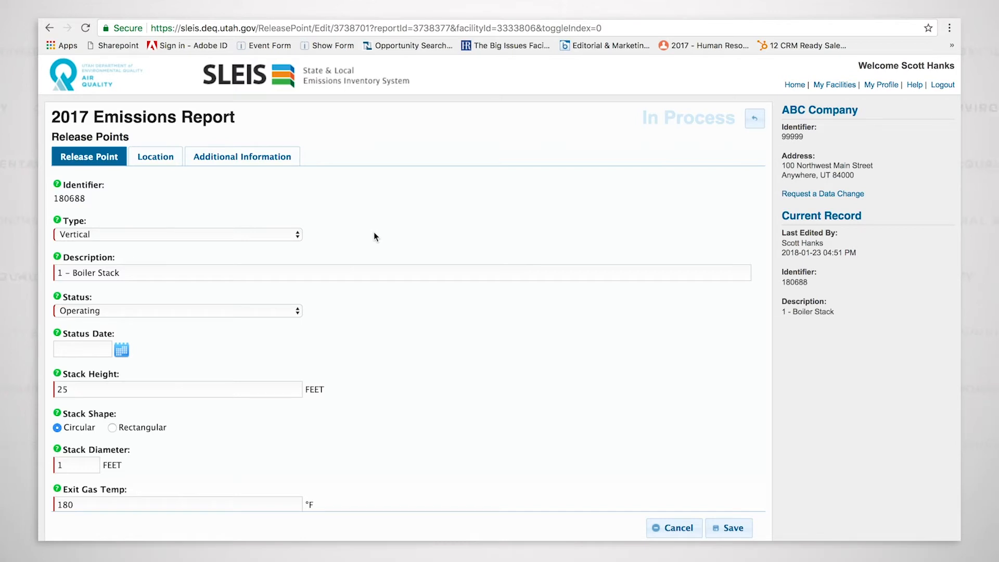
mouse_move(348, 317)
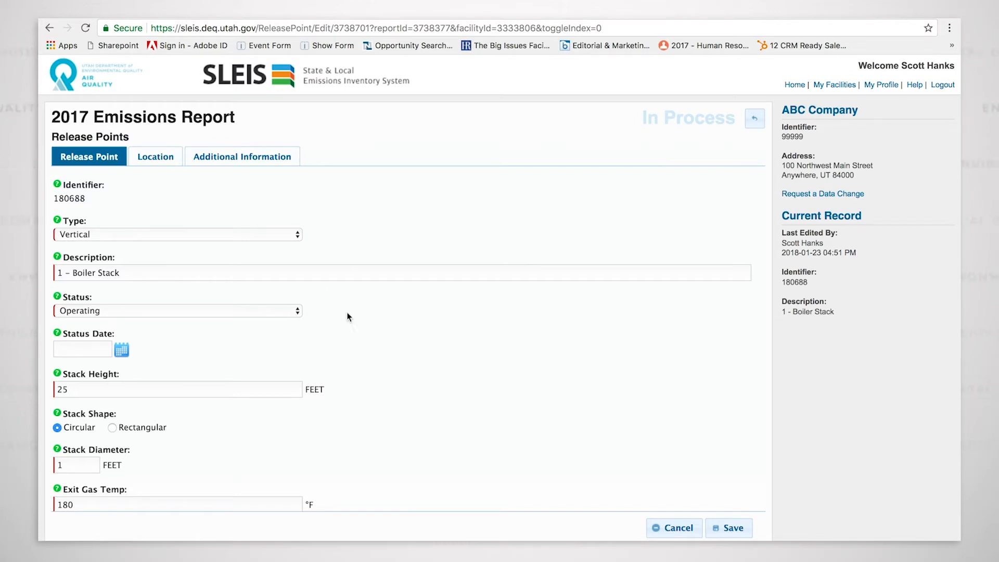
- Change the Boiler Stack's Exit Gas Flow Rate from 12 to 18, recalculating velocity to 22.91831
scroll(down, 3)
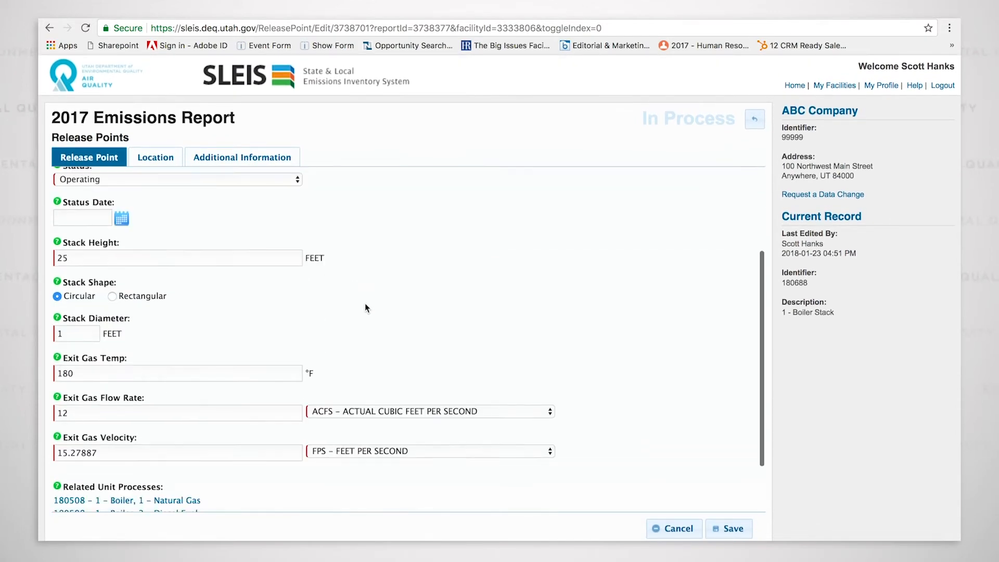
scroll(down, 3)
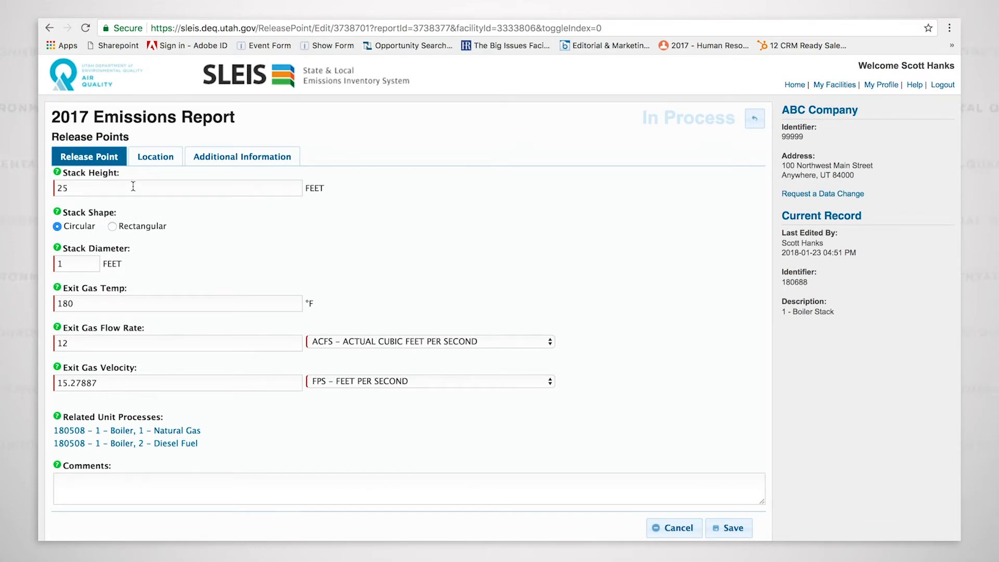
mouse_move(71, 266)
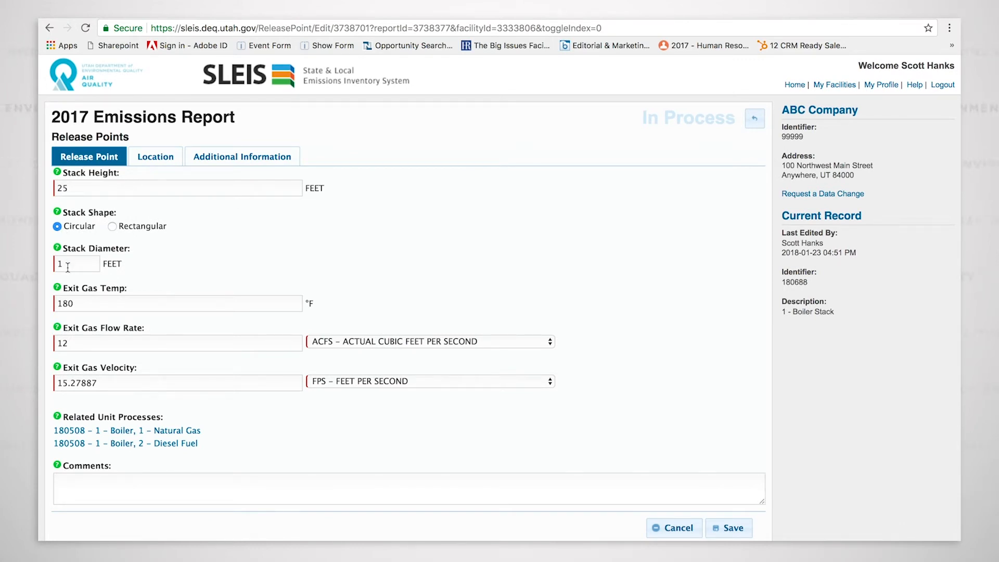
mouse_move(205, 284)
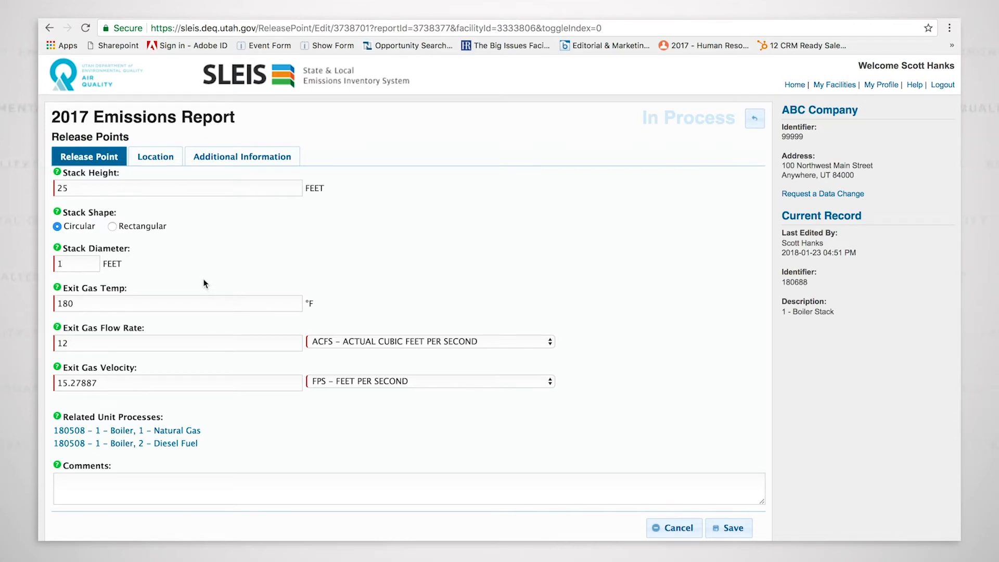
mouse_move(165, 306)
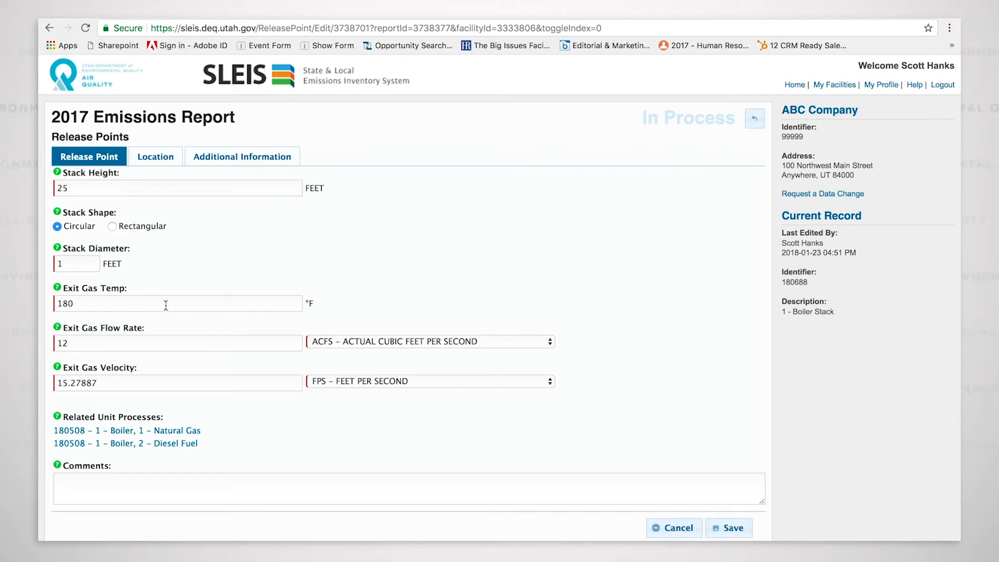
mouse_move(175, 346)
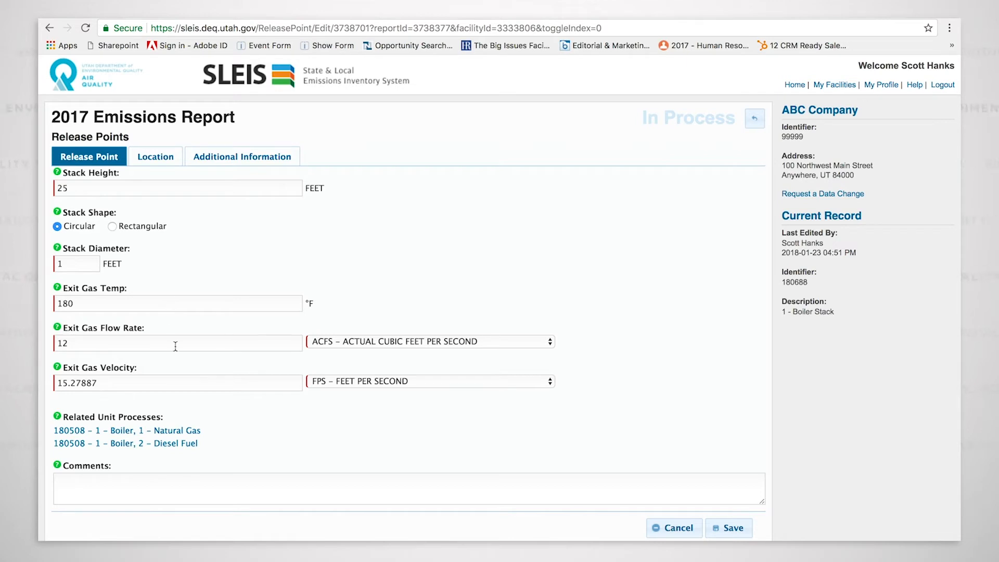
mouse_move(347, 365)
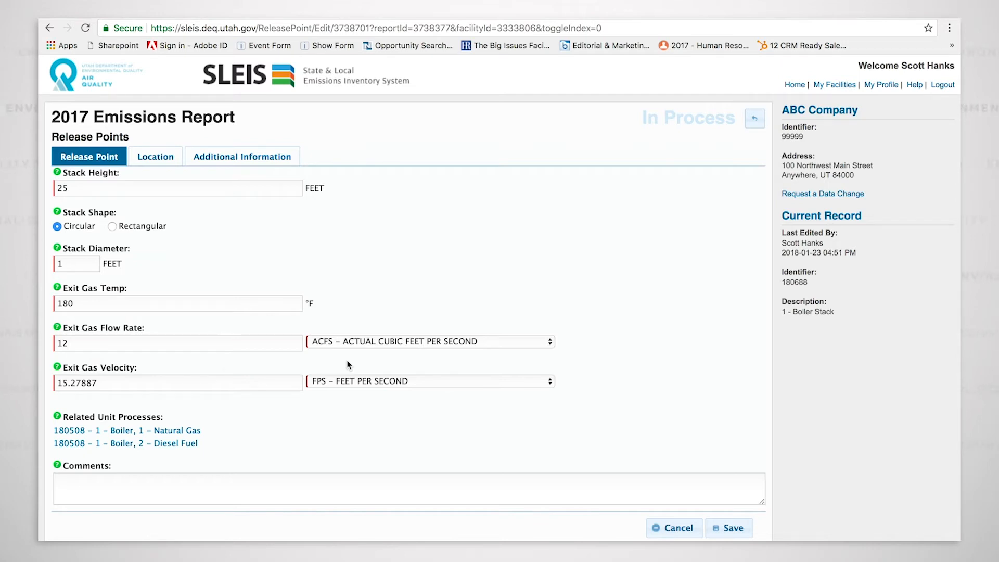
mouse_move(145, 399)
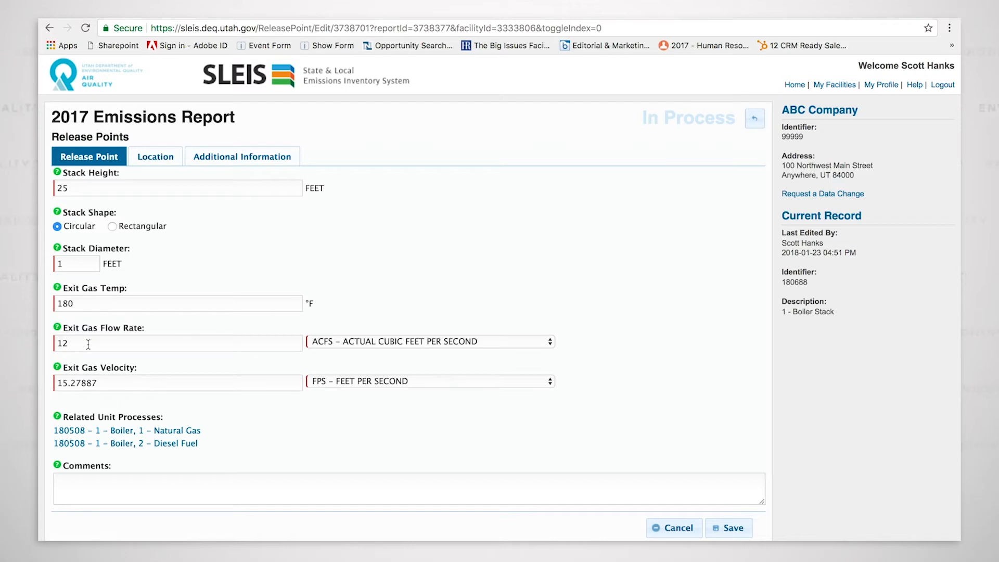
double_click(62, 344)
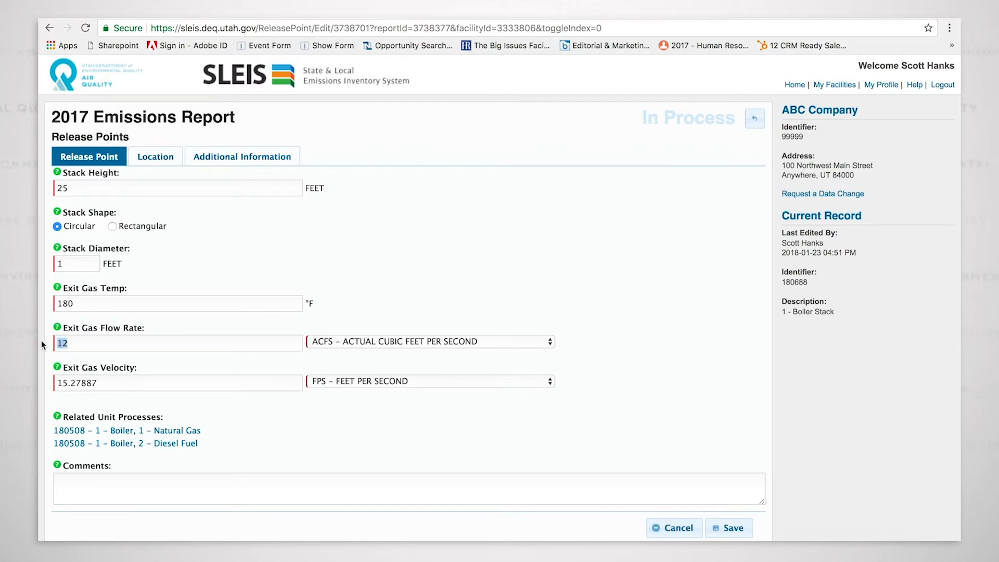
text(1)
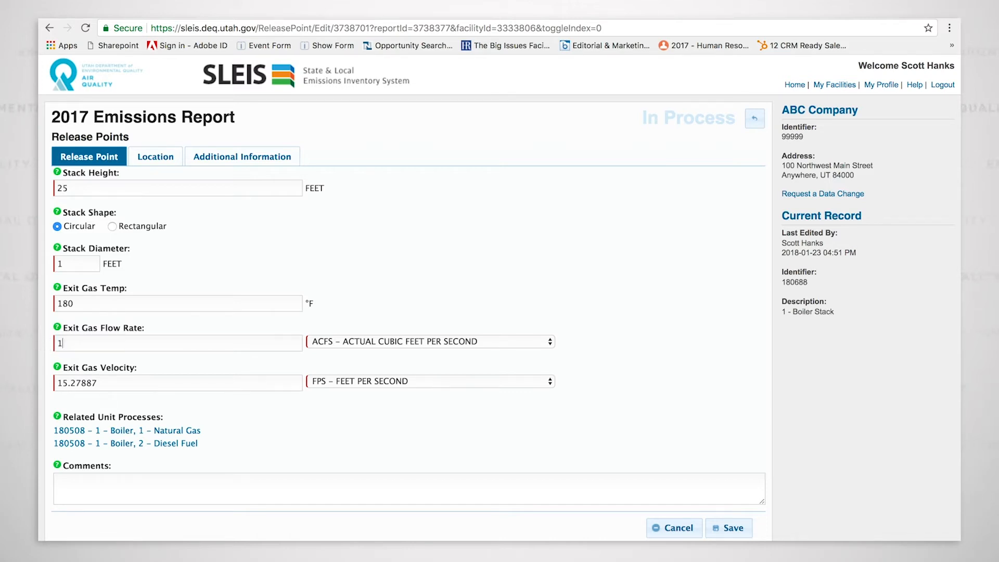
text(8)
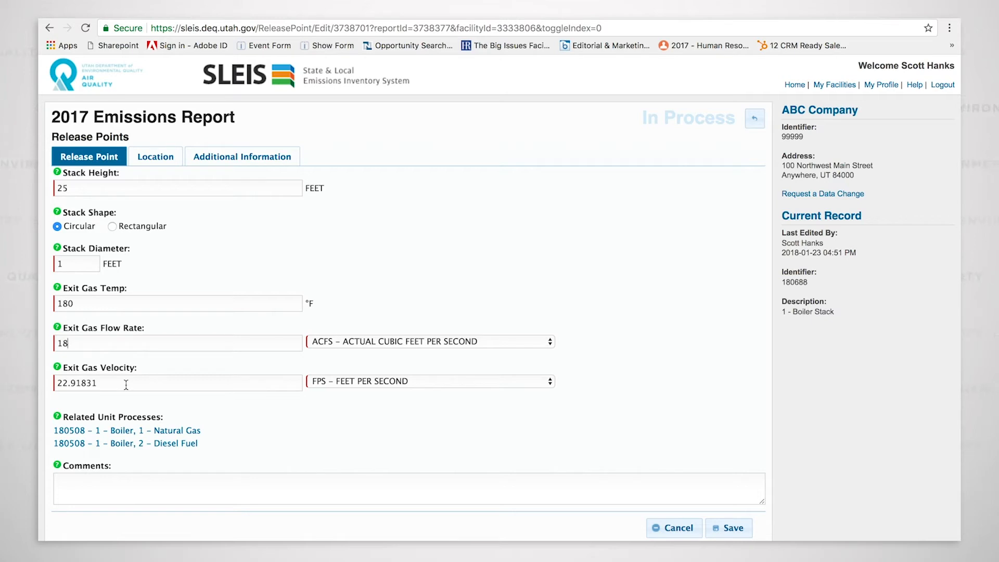
mouse_move(190, 350)
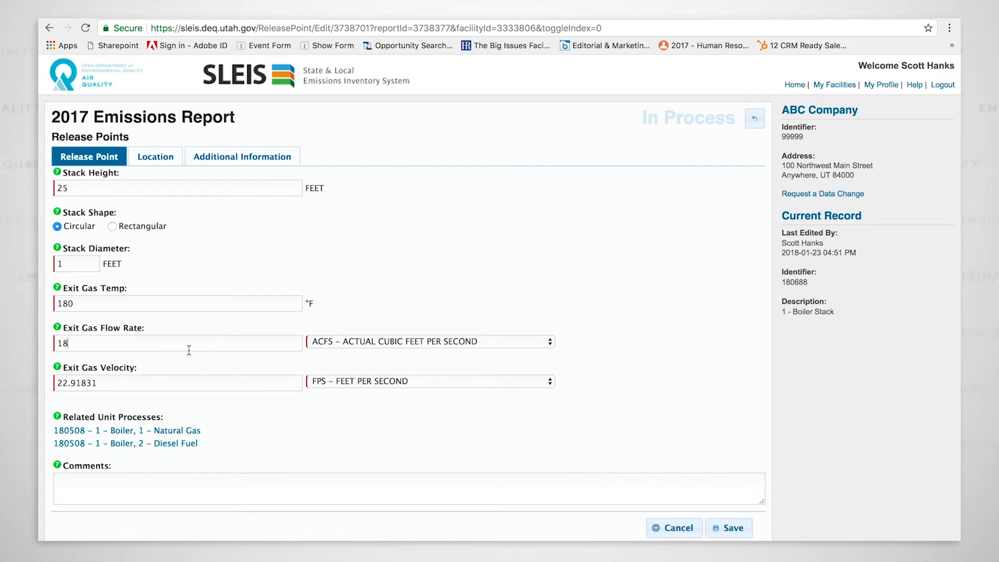
mouse_move(173, 341)
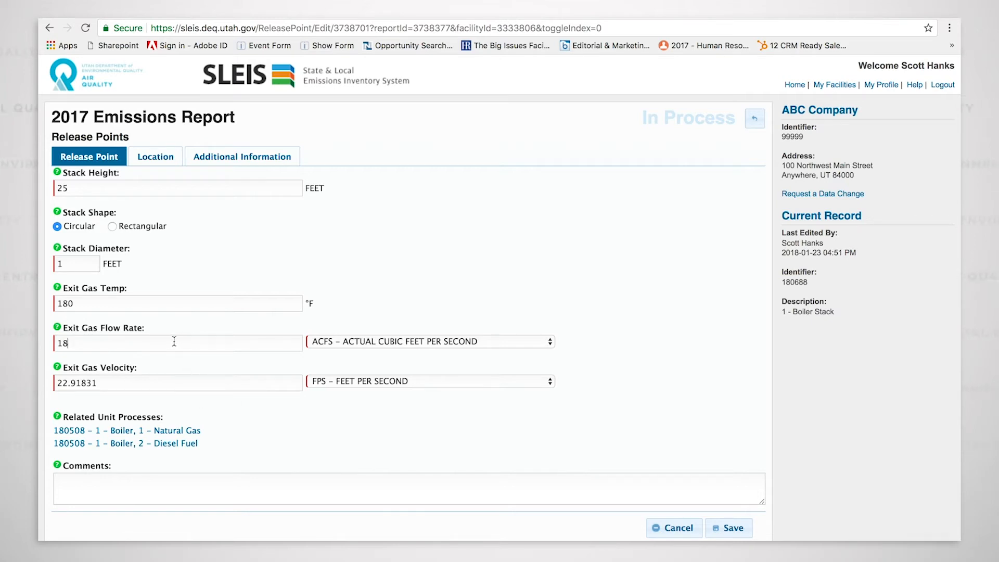
mouse_move(150, 344)
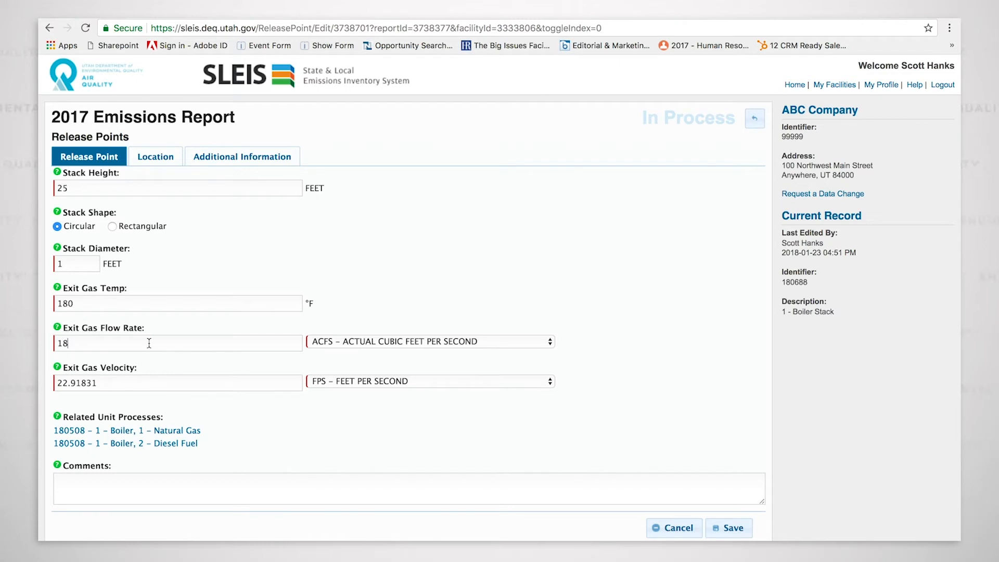
mouse_move(170, 349)
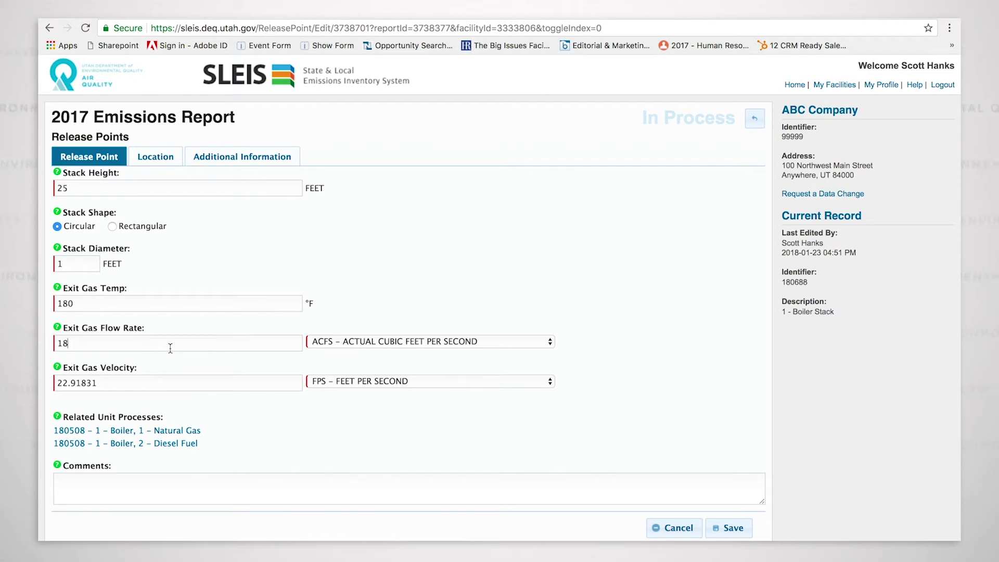
mouse_move(467, 445)
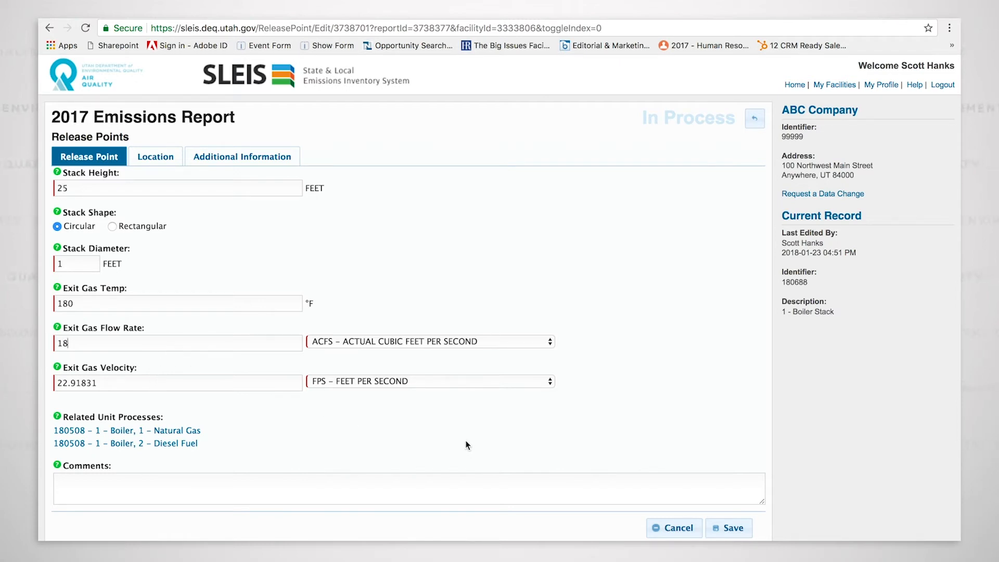
mouse_move(469, 444)
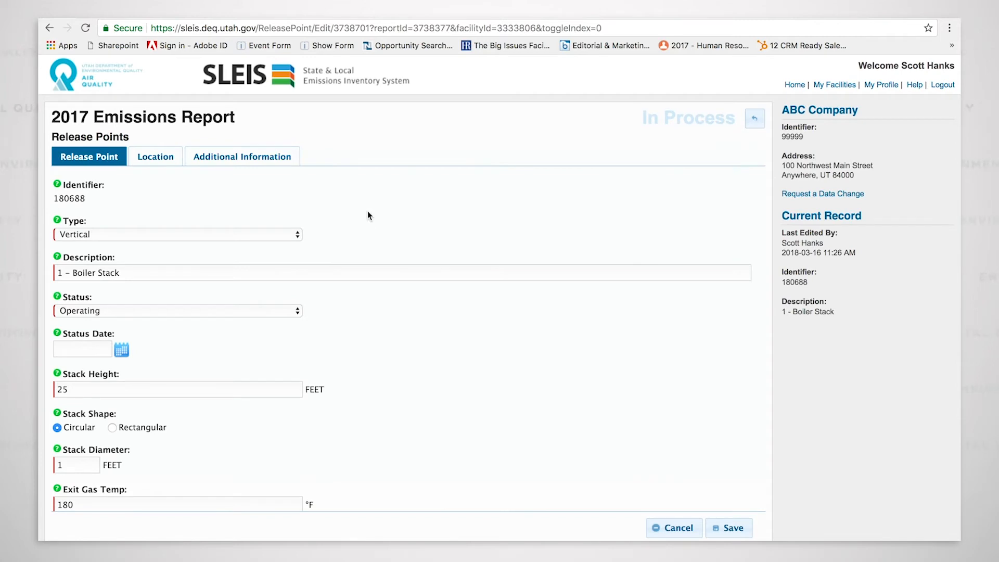
mouse_move(164, 167)
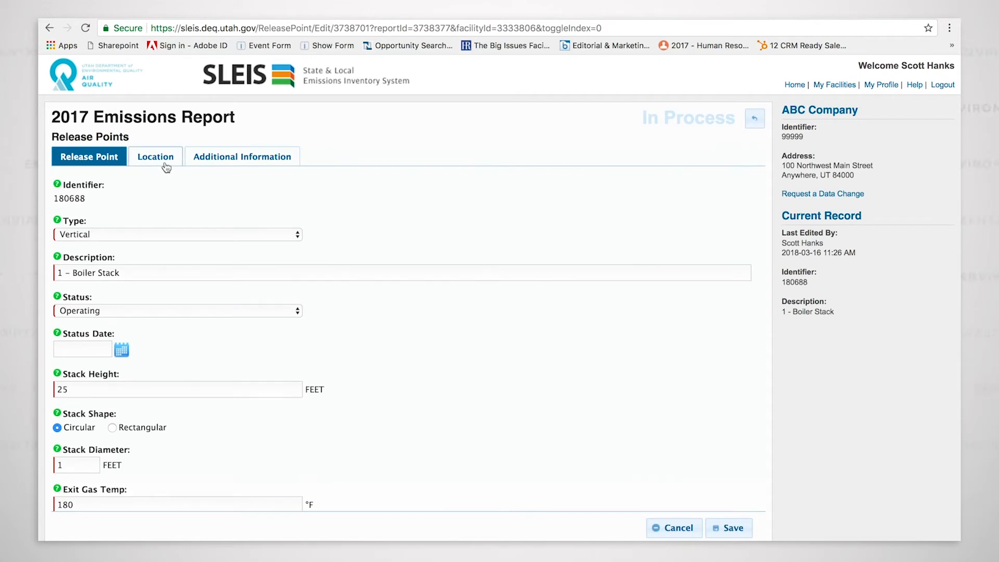
mouse_move(166, 158)
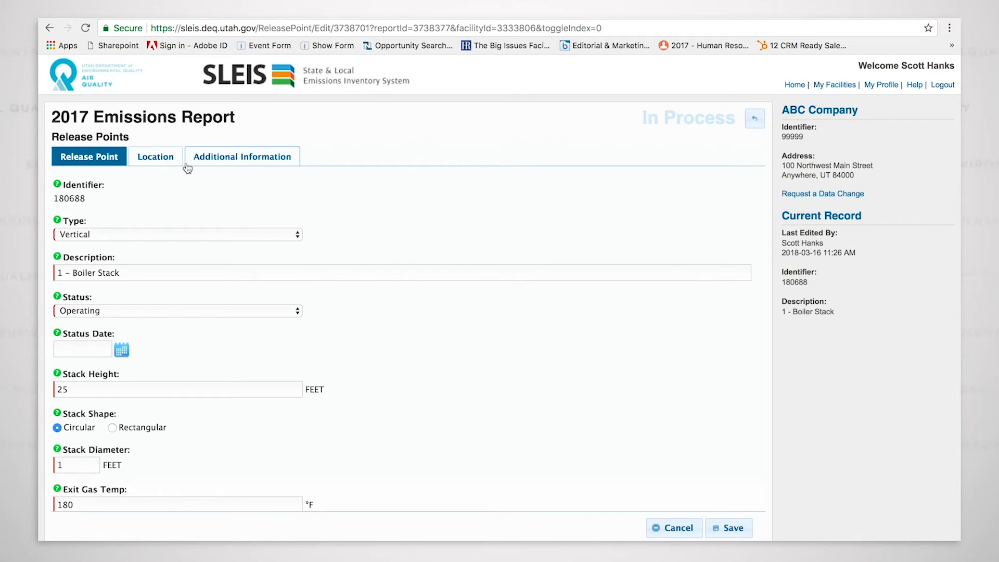
mouse_move(158, 162)
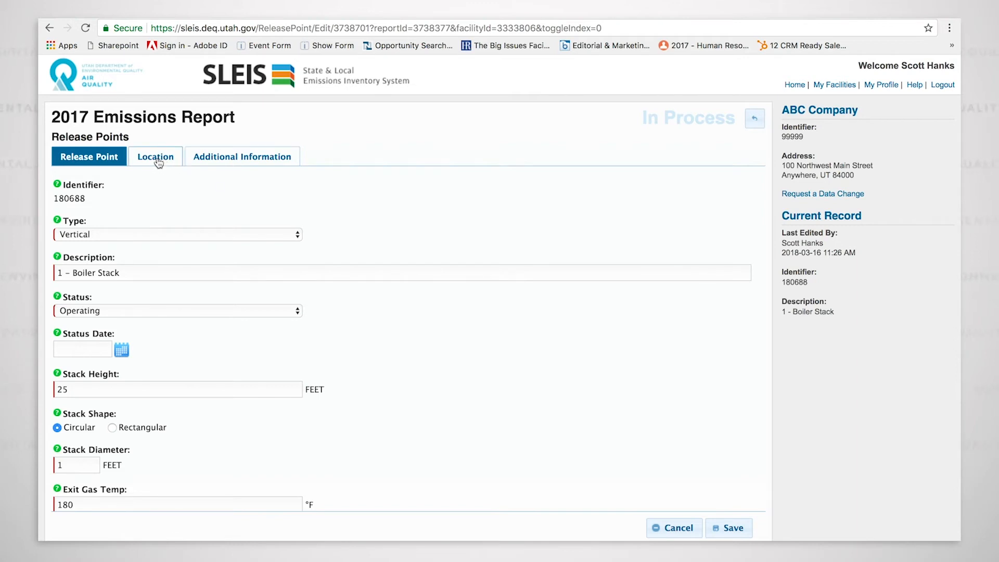
mouse_move(167, 161)
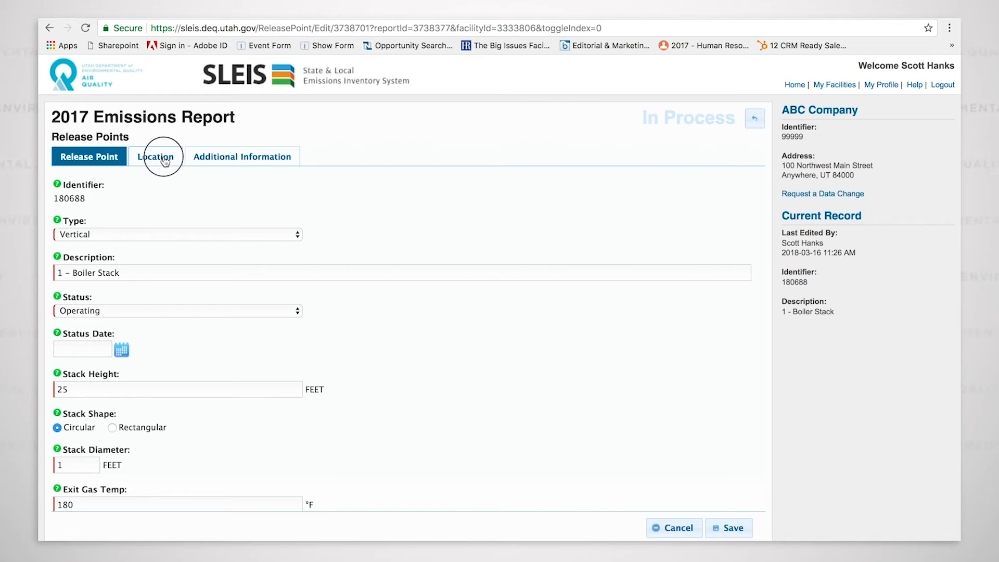
- On Location, briefly reveal the stack's own coordinate fields, then keep facility coordinates in use
click(156, 156)
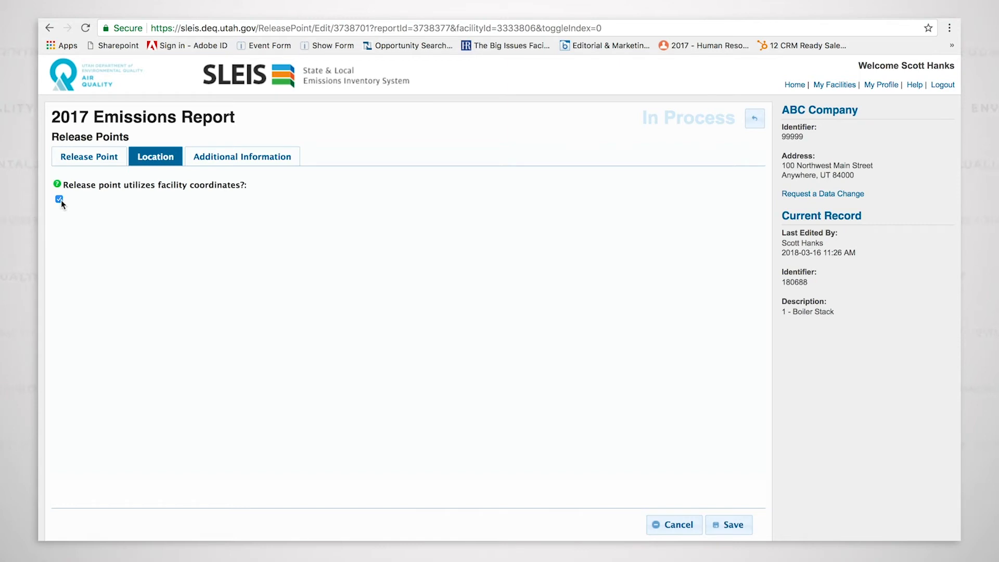
mouse_move(135, 193)
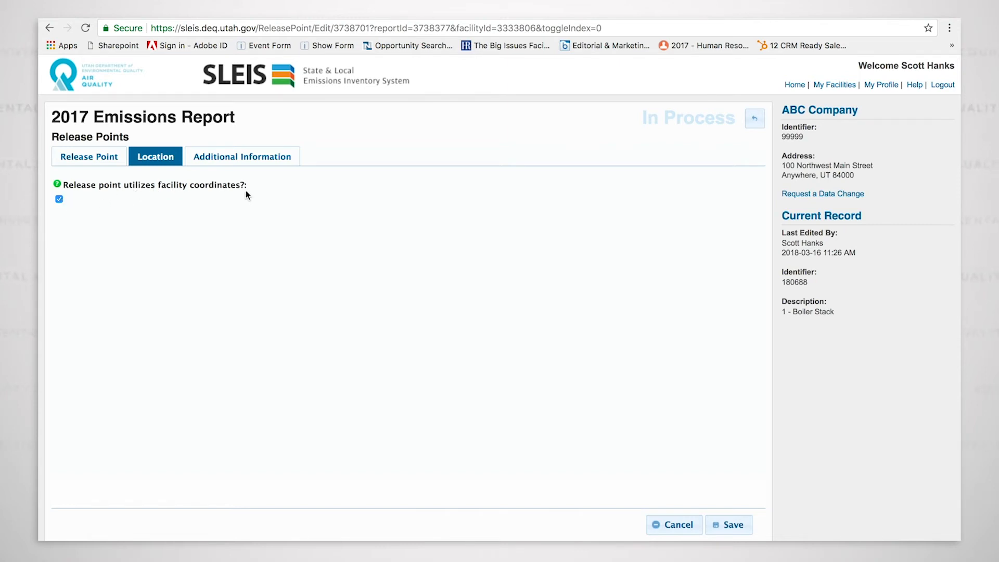
mouse_move(62, 207)
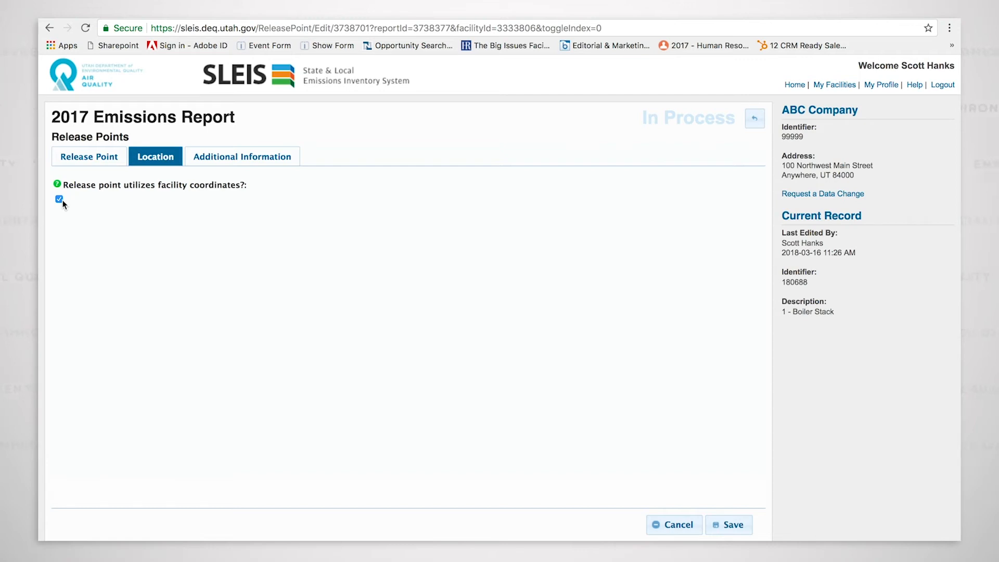
click(58, 198)
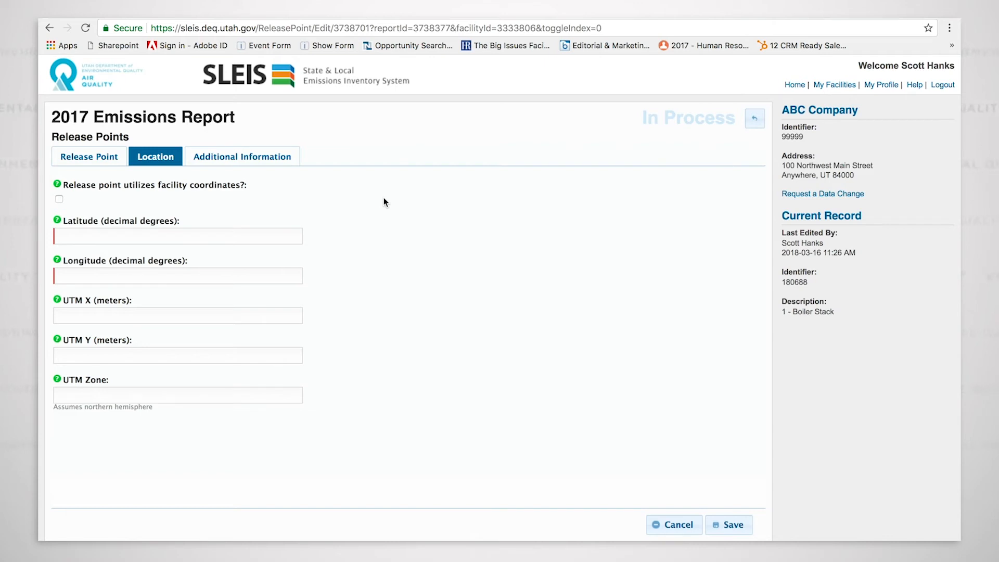
mouse_move(352, 235)
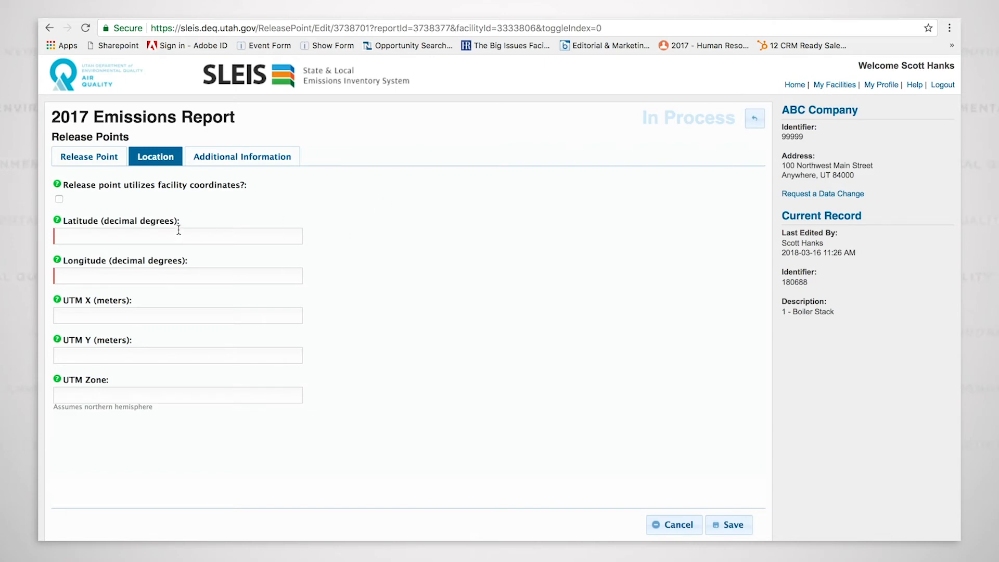
mouse_move(154, 356)
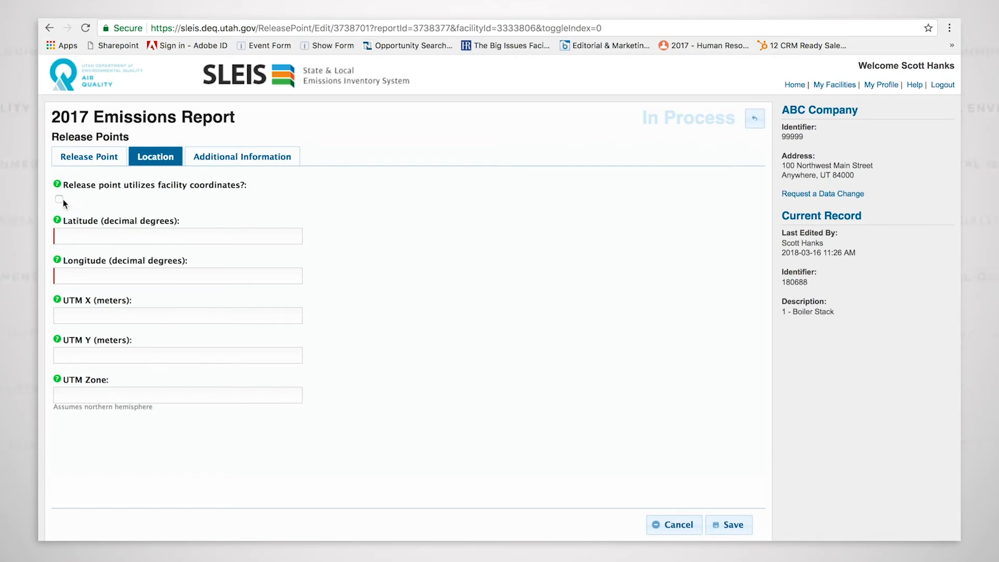
click(58, 199)
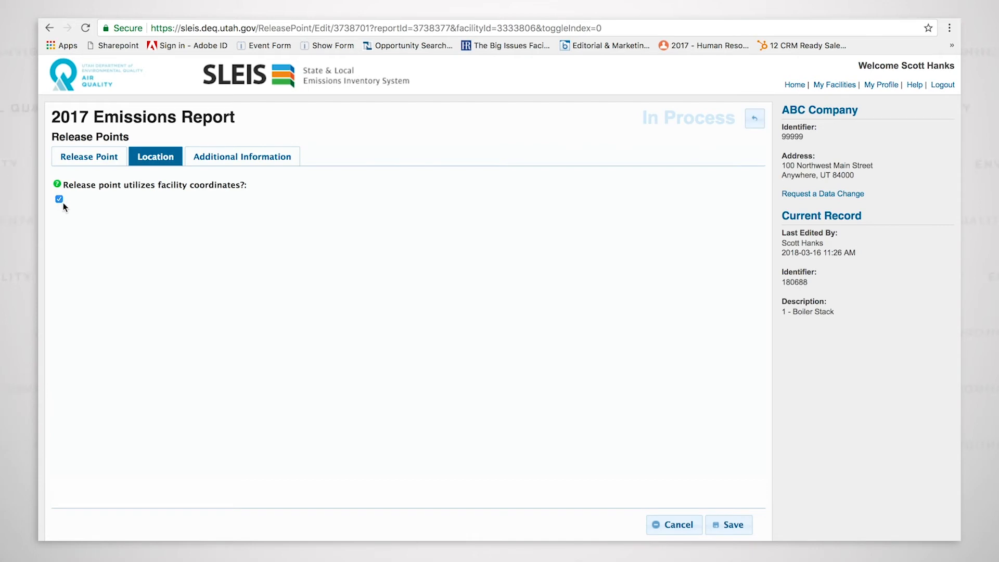
mouse_move(106, 203)
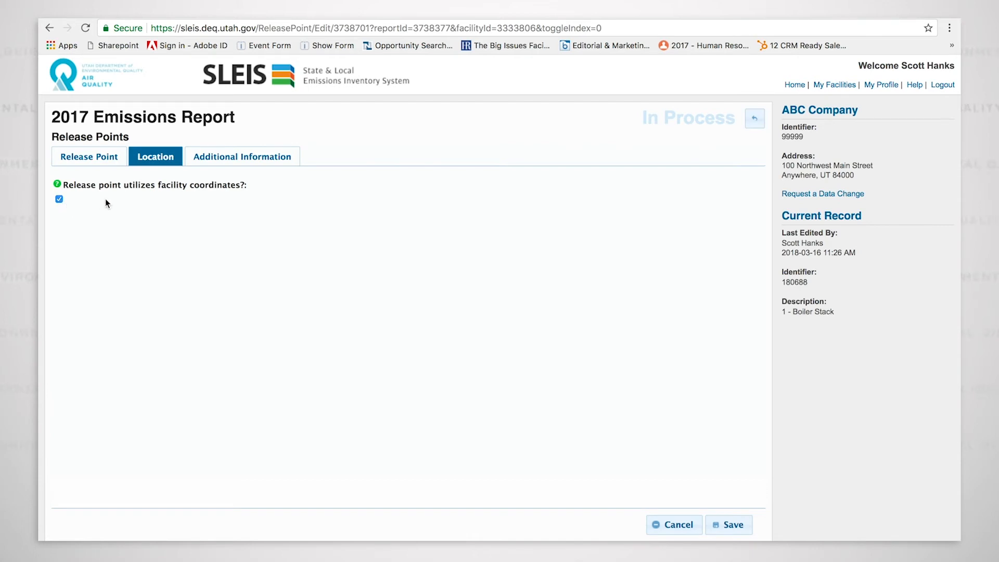
mouse_move(298, 238)
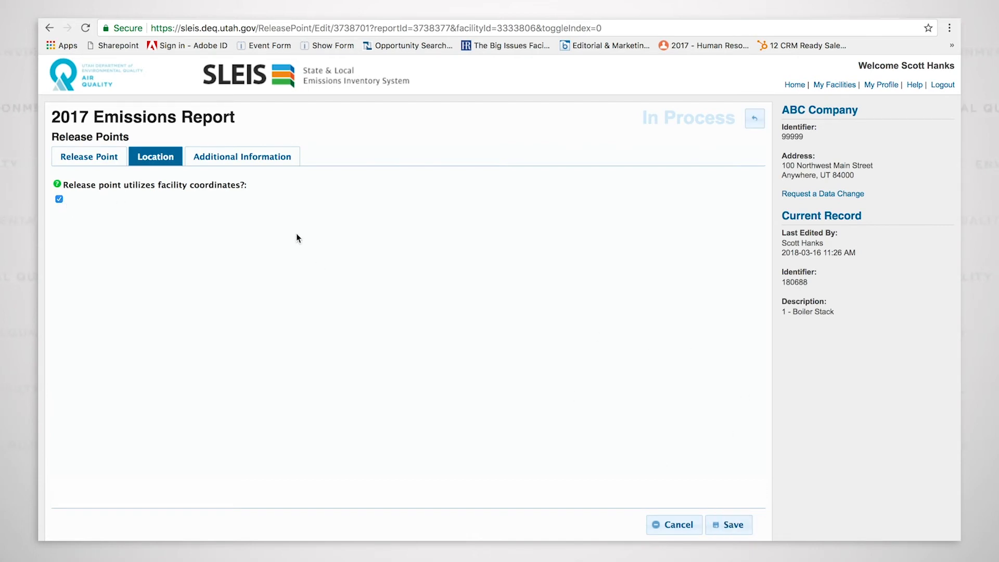
- View the Boiler Stack's Additional Information, where the company stack description is empty
click(242, 156)
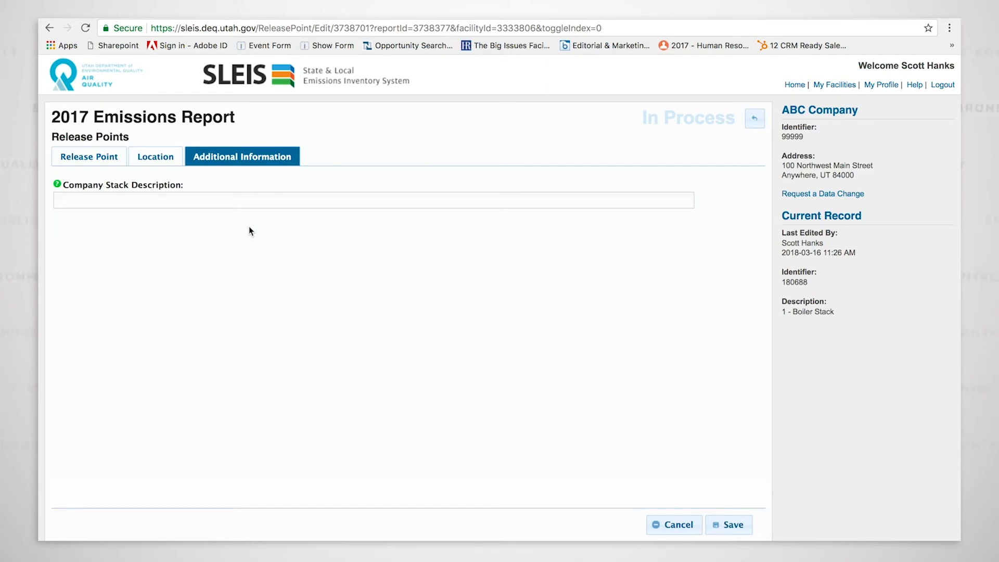
click(88, 156)
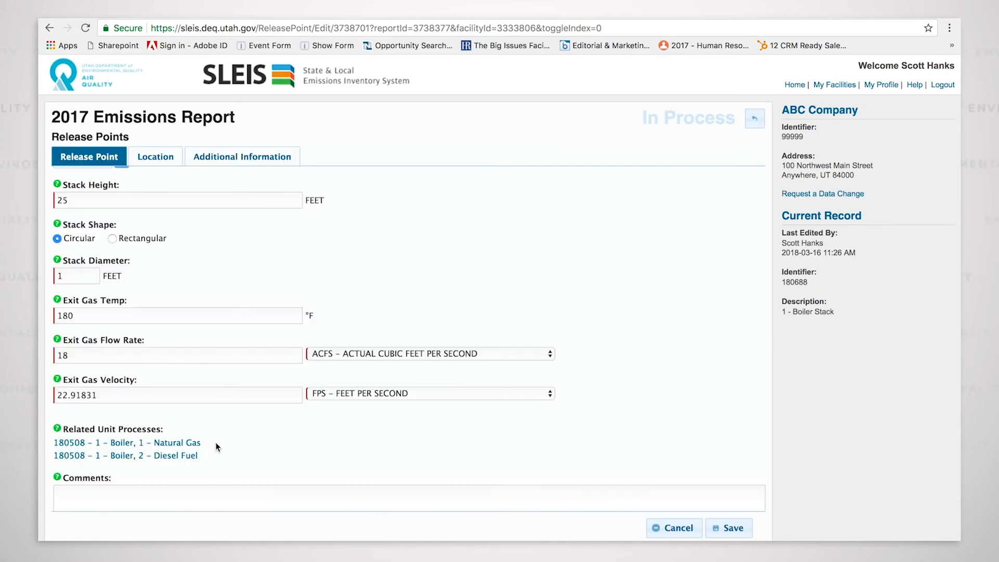
scroll(down, 3)
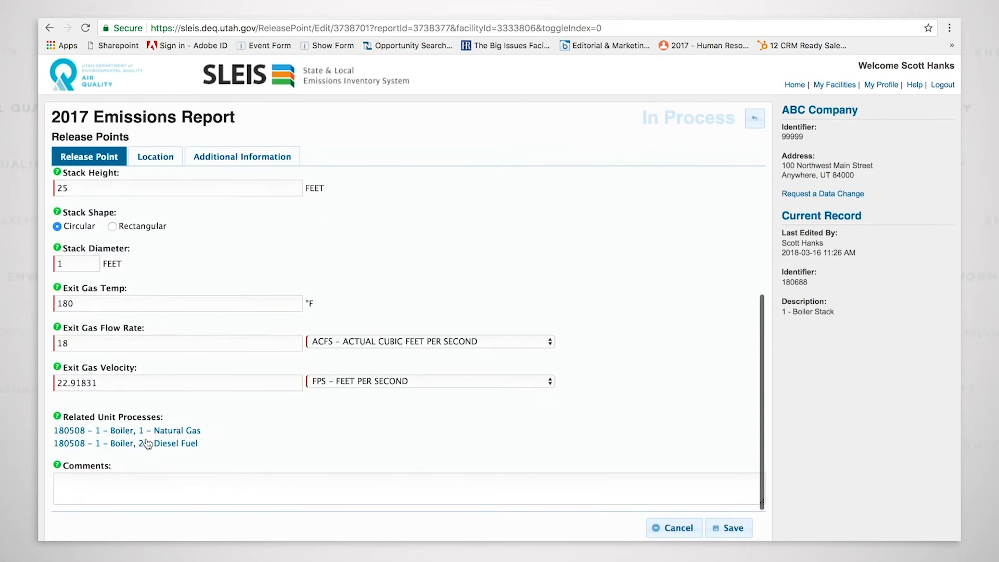
mouse_move(191, 435)
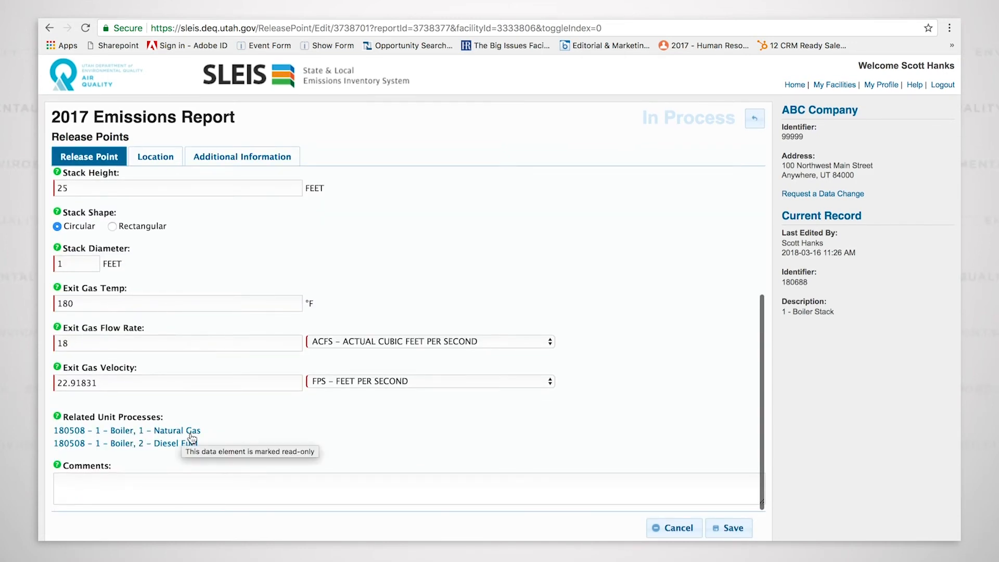
mouse_move(280, 439)
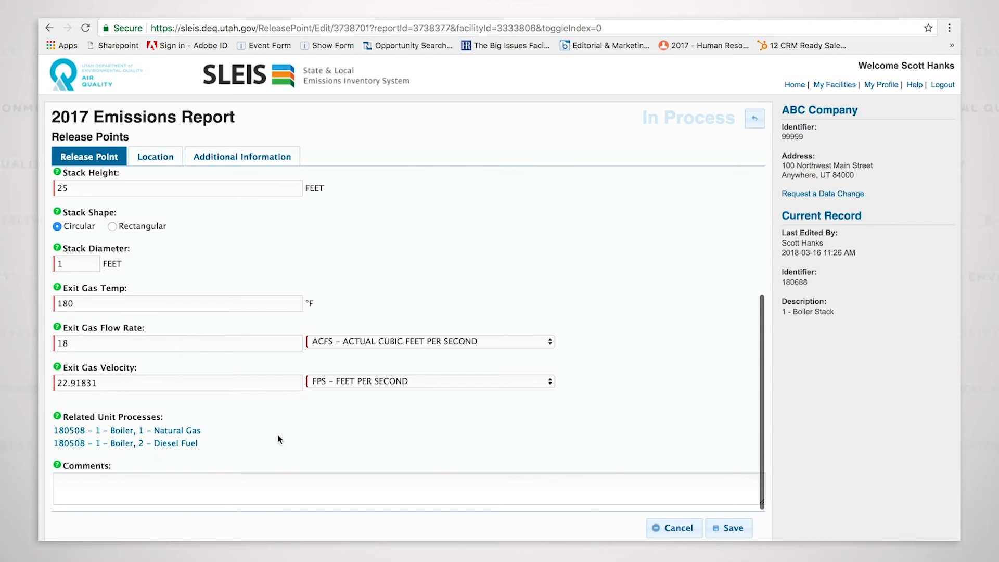
mouse_move(291, 433)
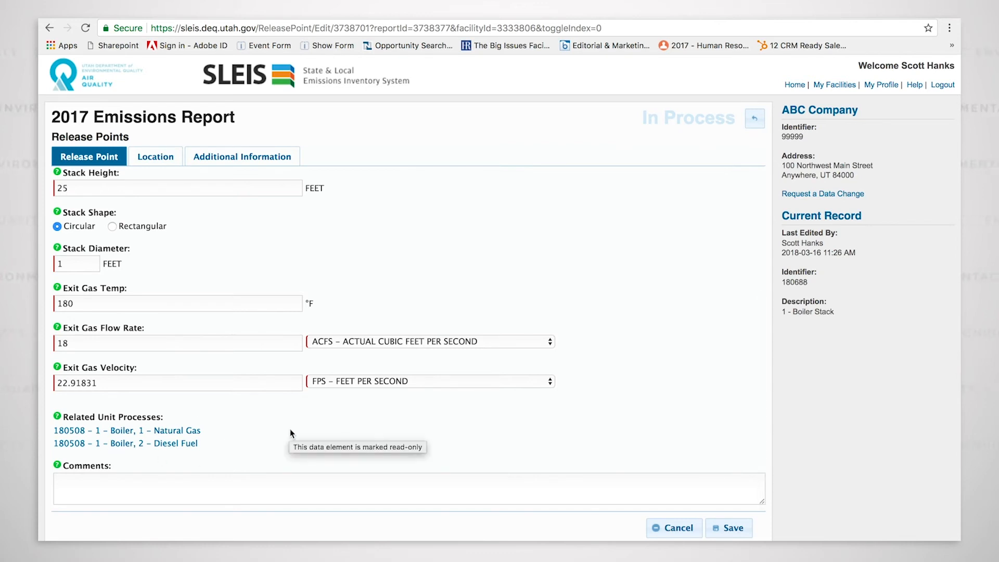
mouse_move(545, 412)
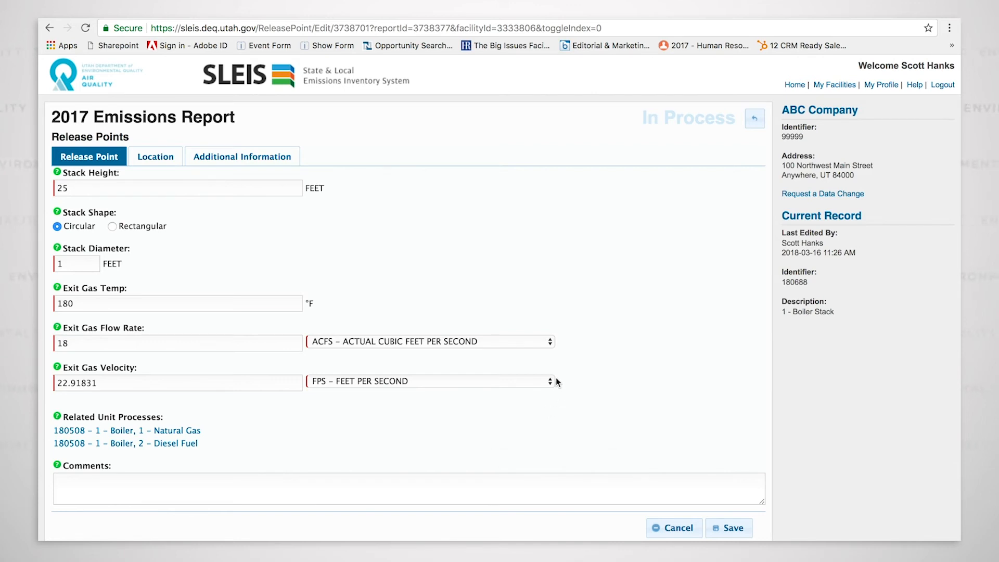
mouse_move(567, 375)
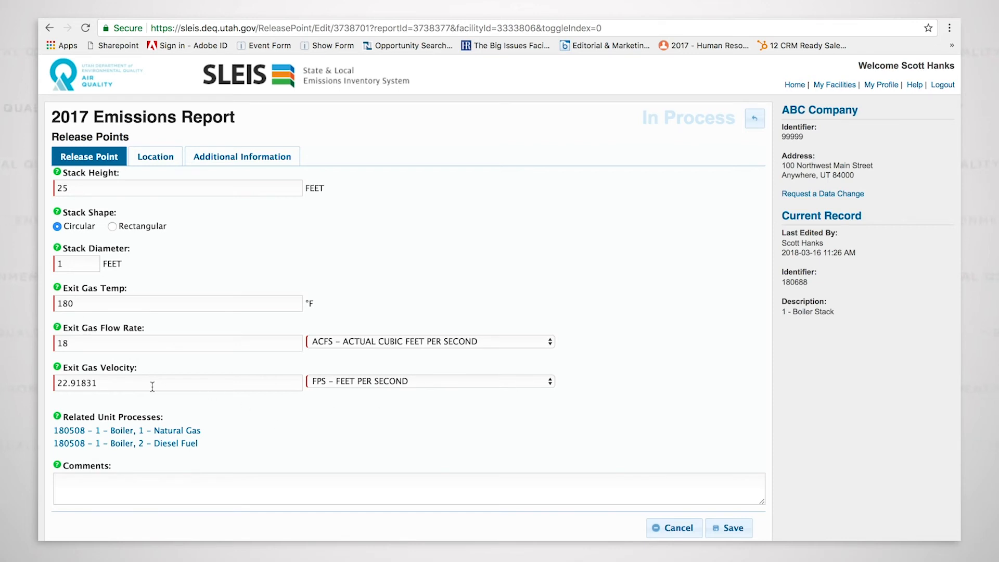
mouse_move(218, 440)
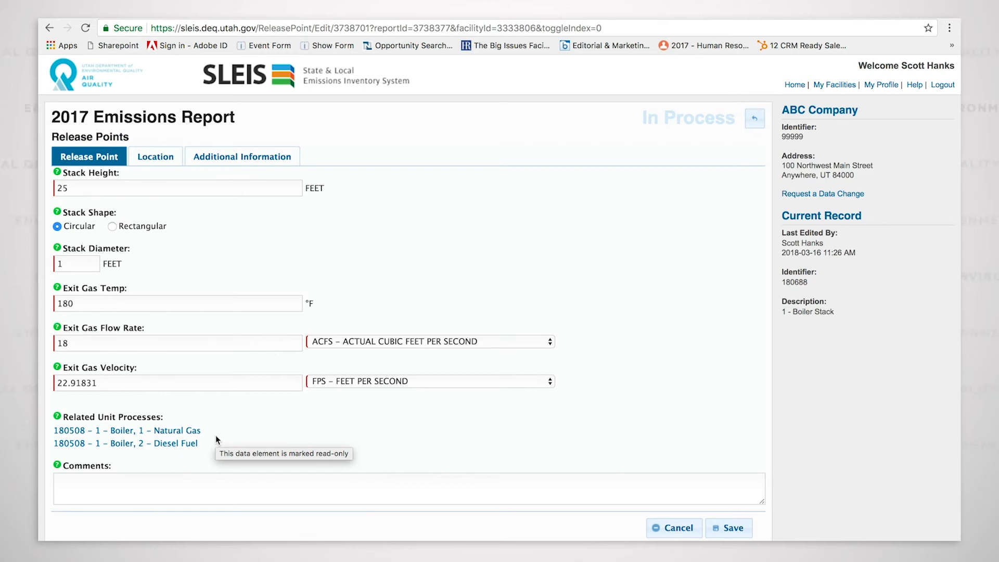
mouse_move(231, 434)
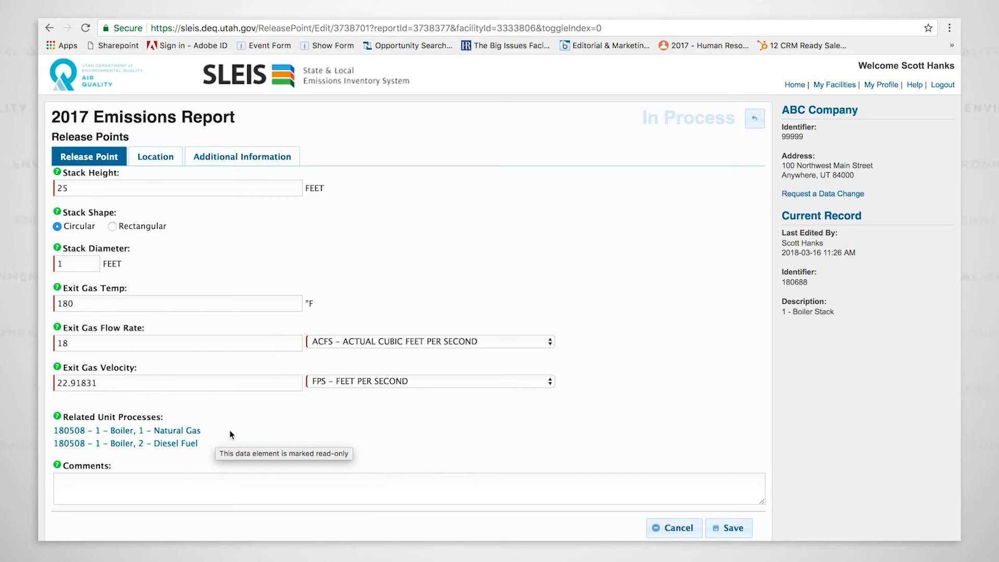
mouse_move(755, 118)
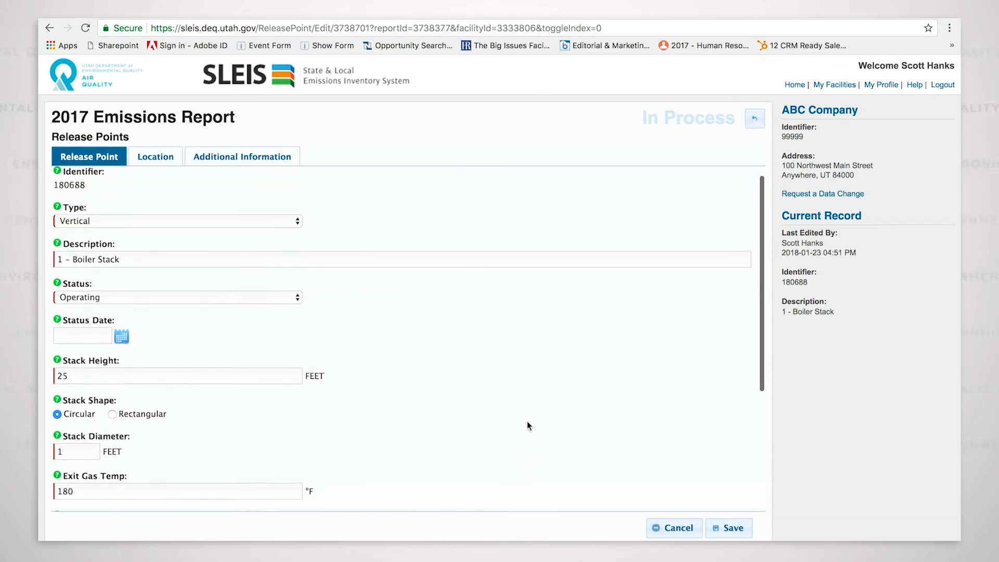
scroll(down, 3)
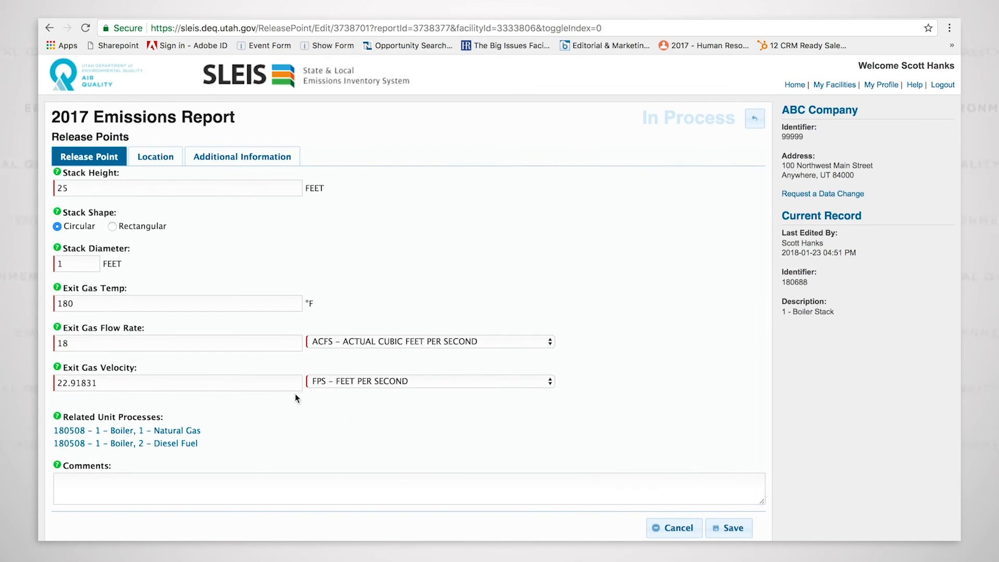
mouse_move(554, 439)
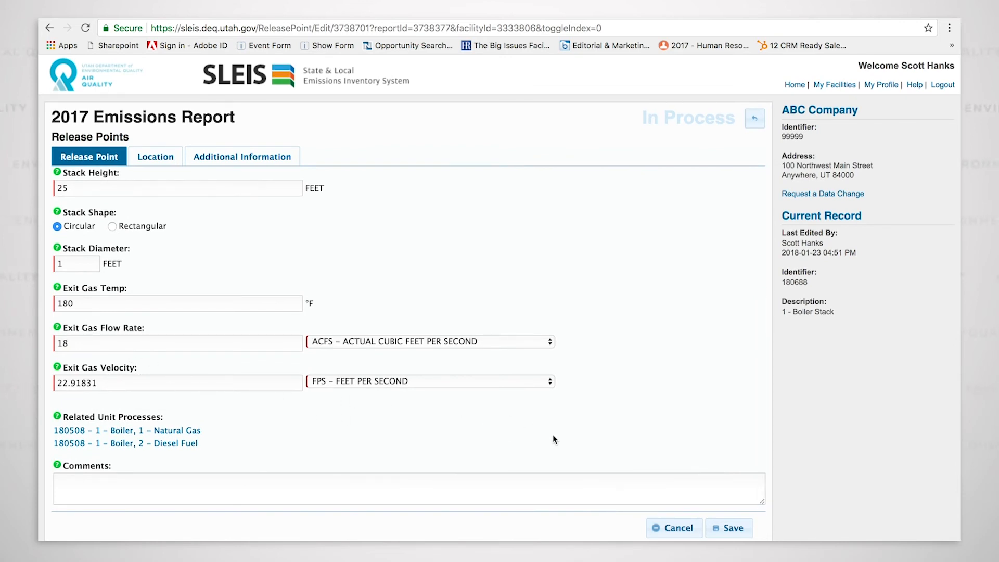
- Save the Boiler Stack edits and go back to the nine release points list
click(732, 527)
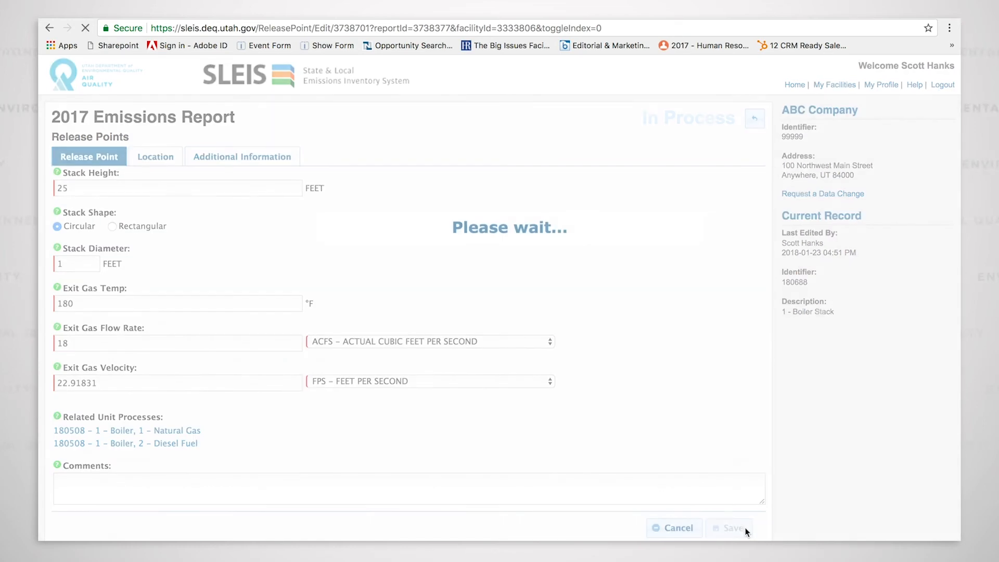
click(733, 528)
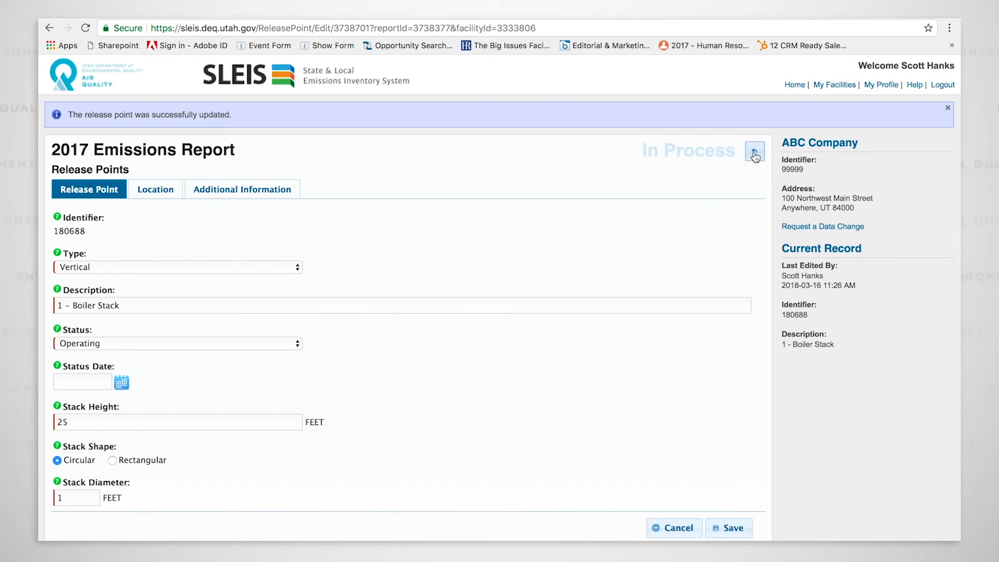
click(756, 152)
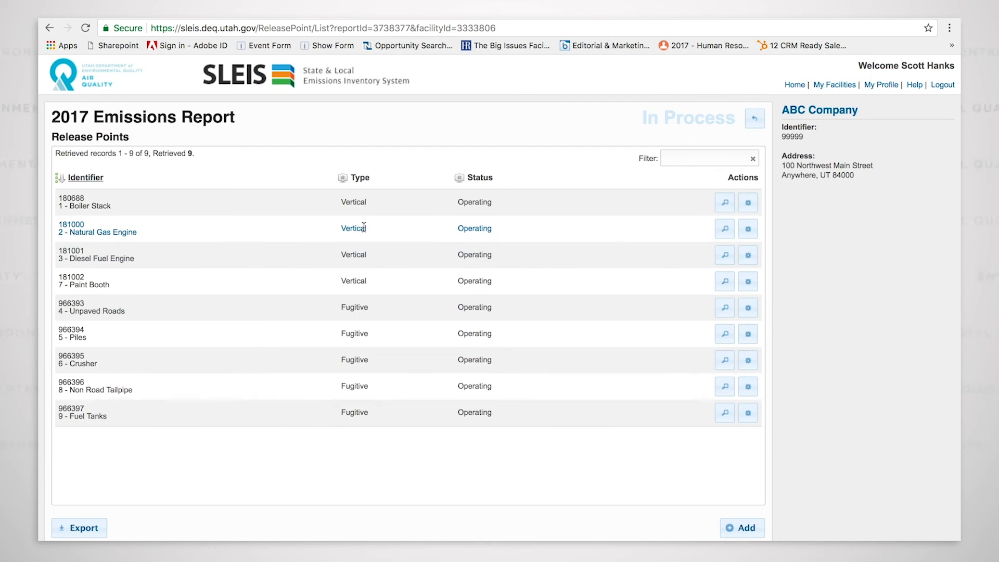
mouse_move(776, 234)
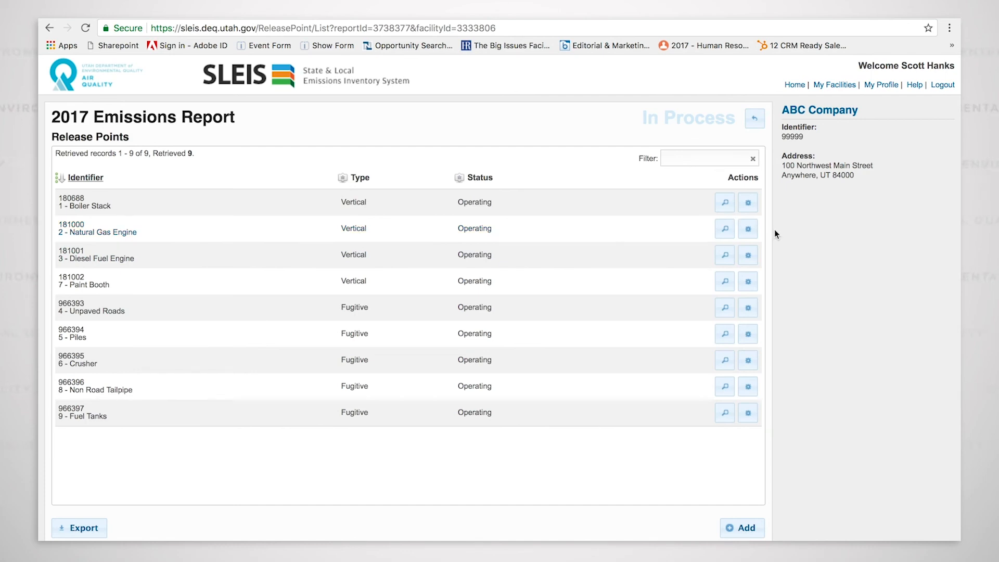
click(724, 228)
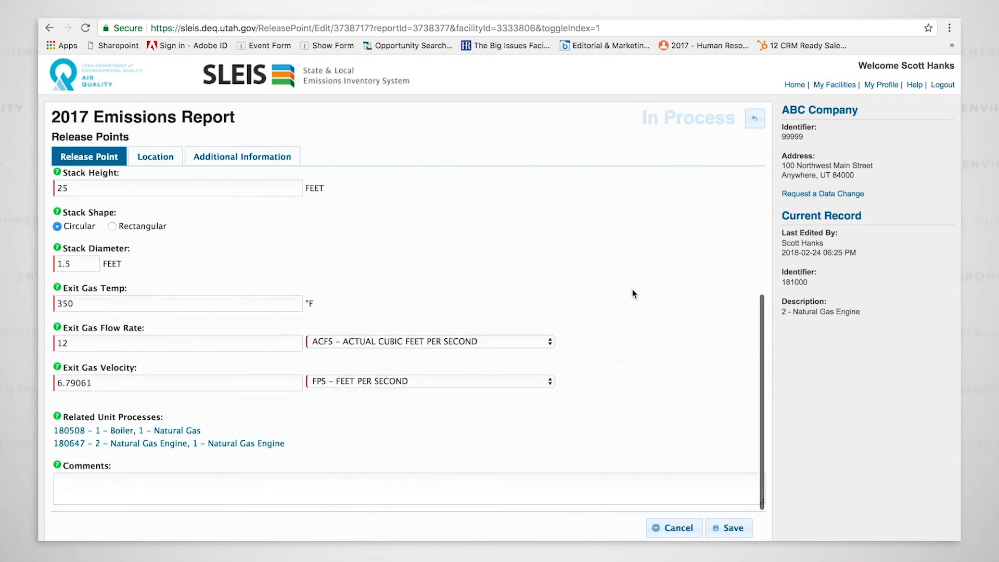
click(755, 119)
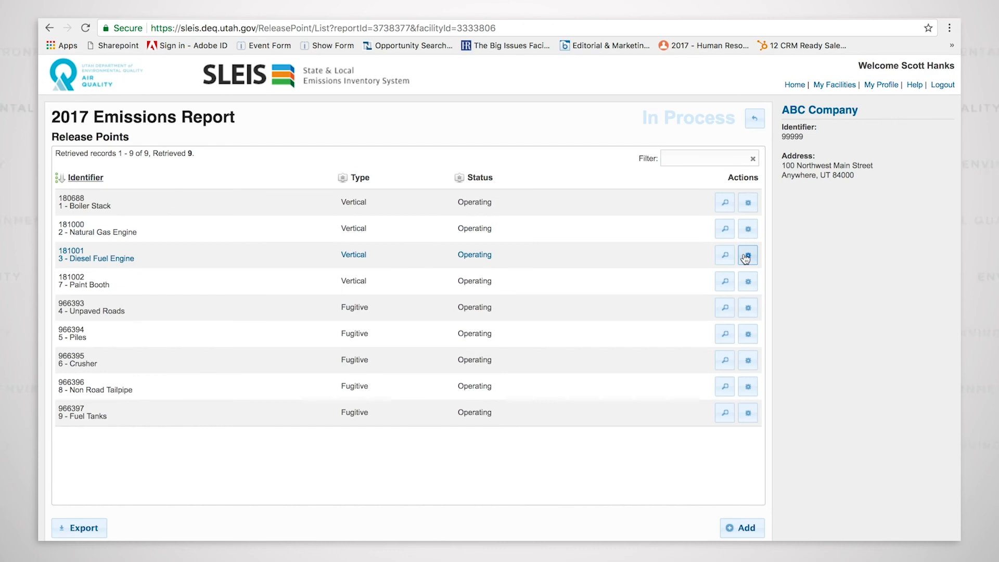
click(747, 254)
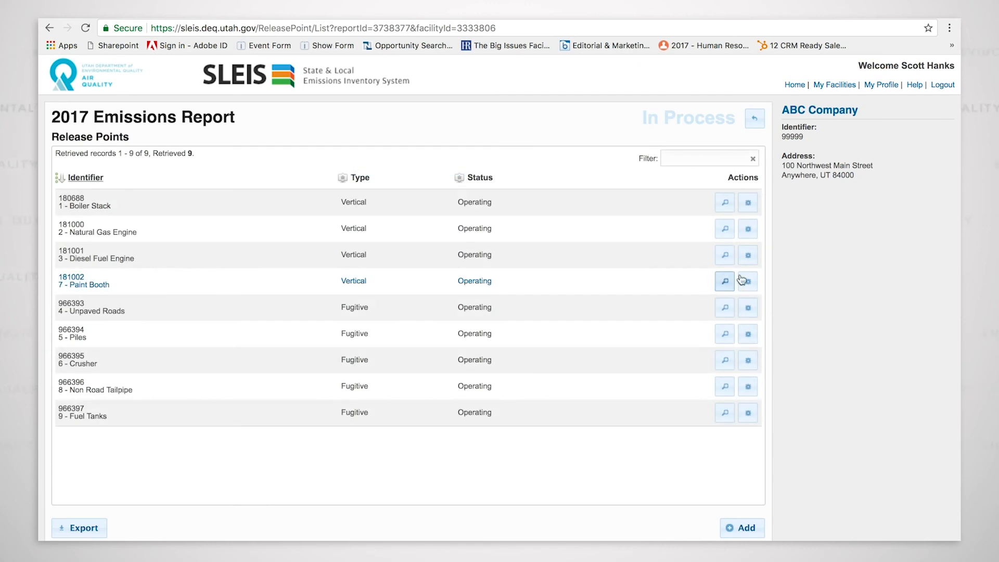
click(724, 281)
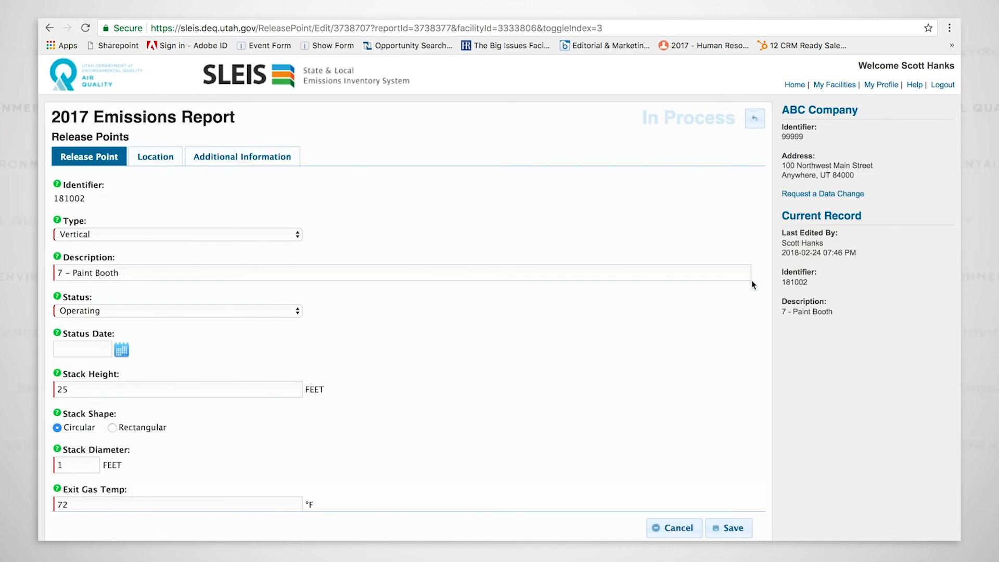
scroll(down, 3)
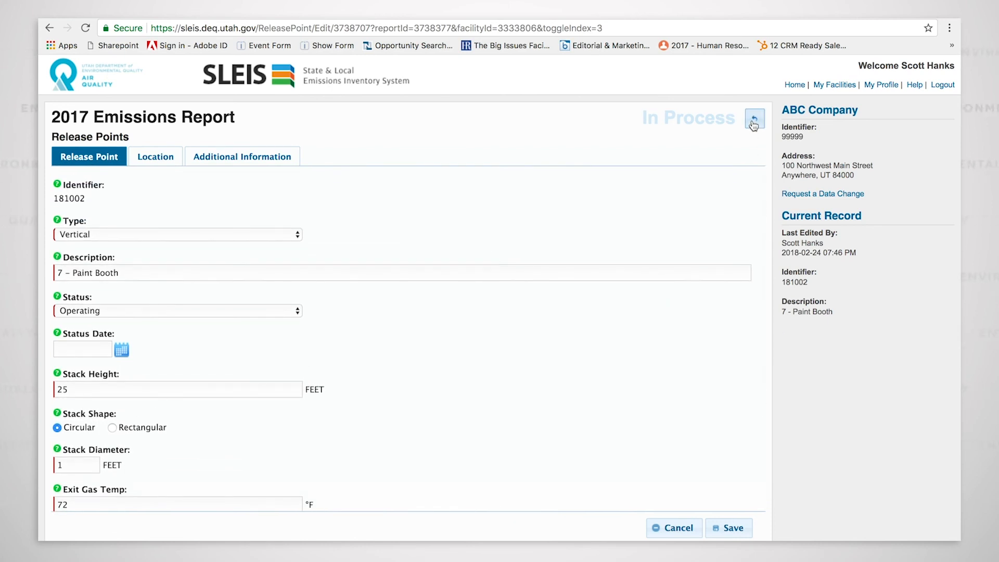
click(755, 119)
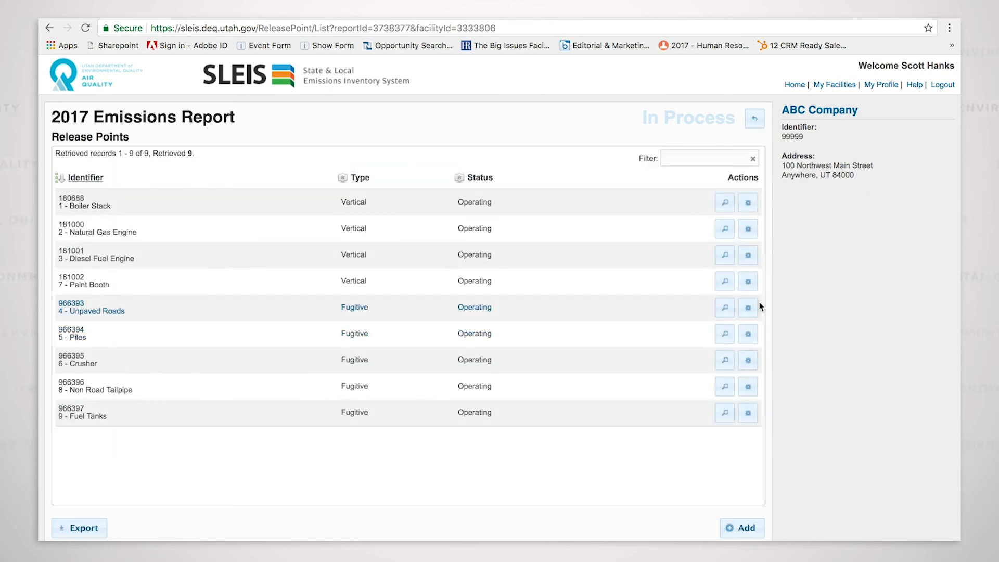
click(747, 307)
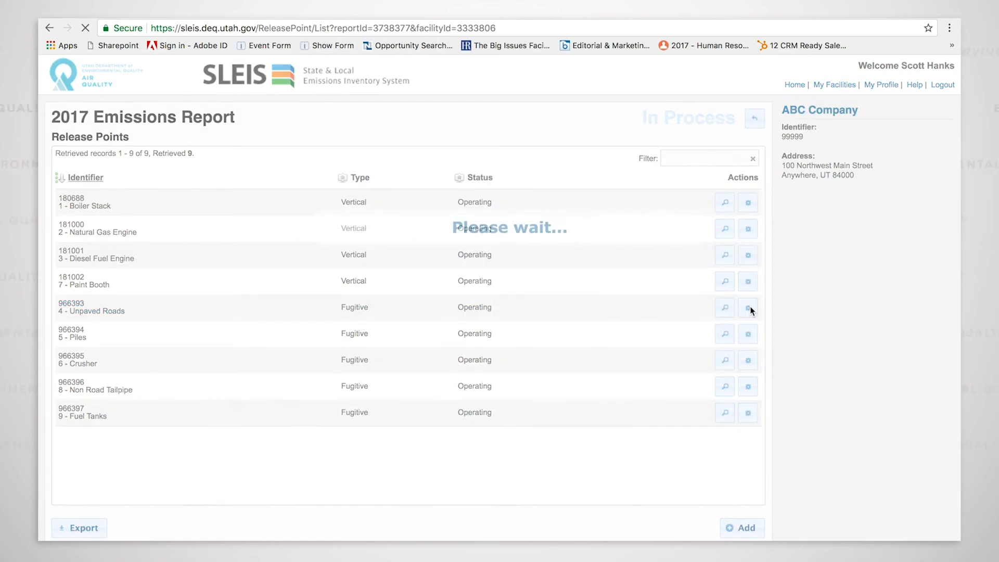
click(747, 307)
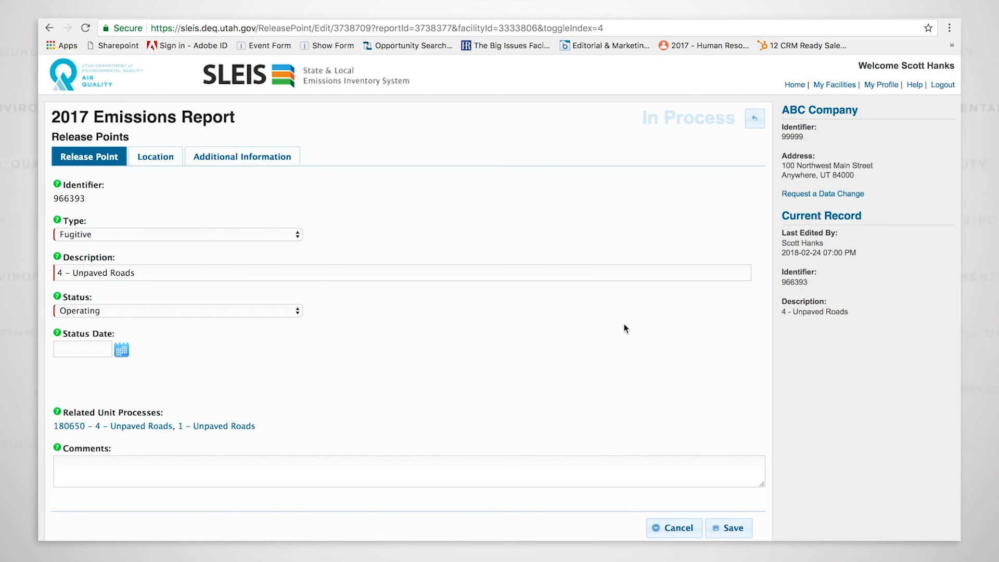
mouse_move(682, 256)
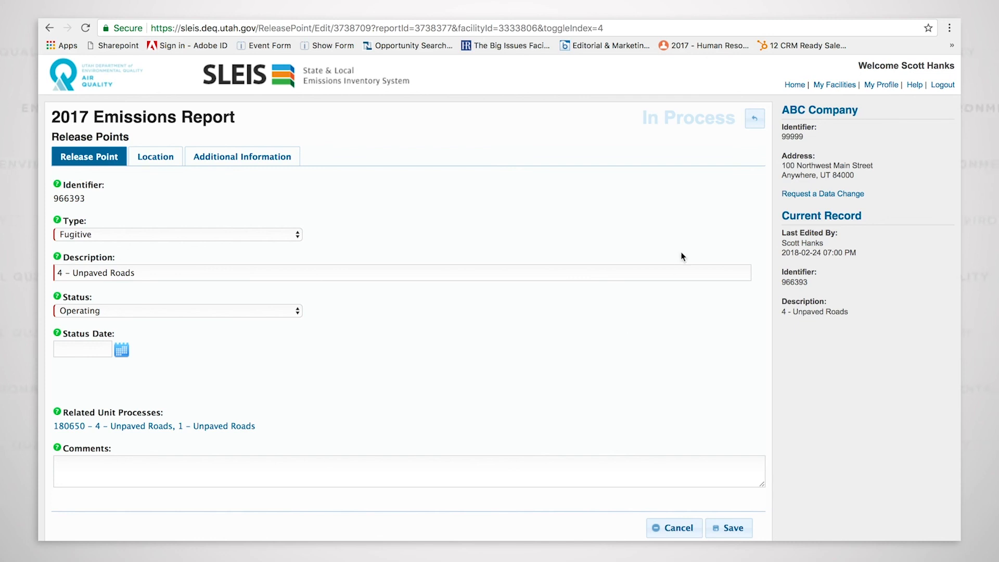
click(165, 273)
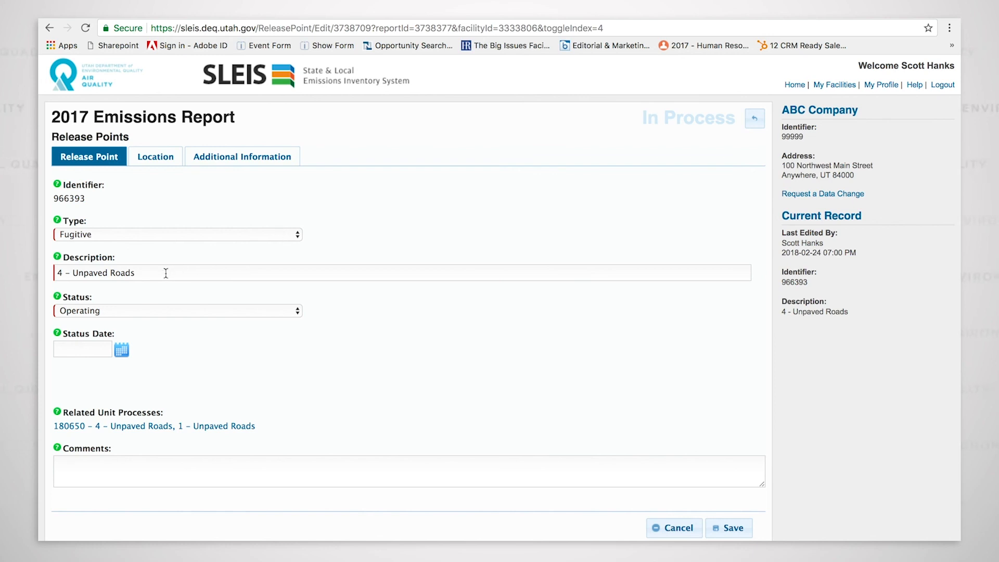
mouse_move(168, 332)
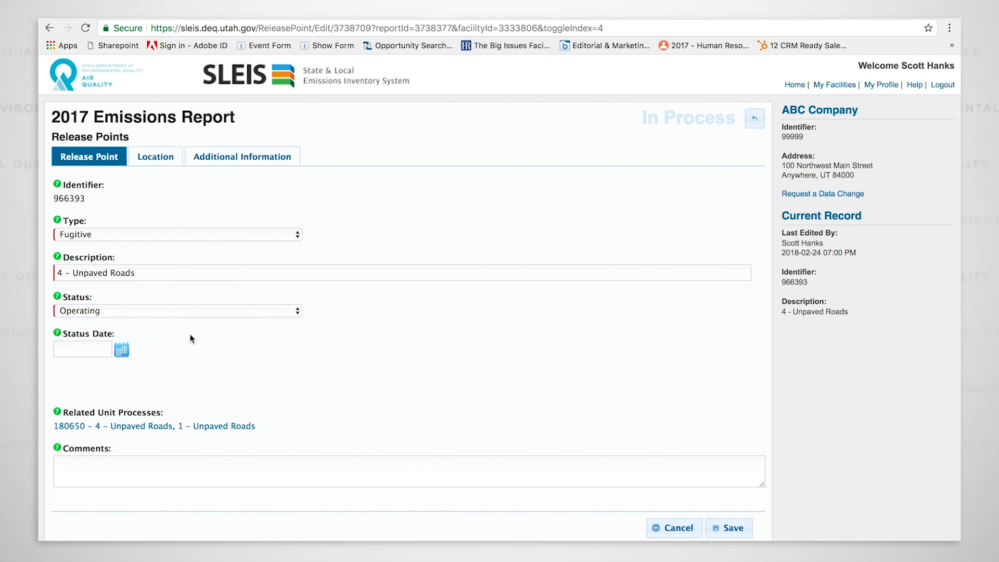
mouse_move(263, 353)
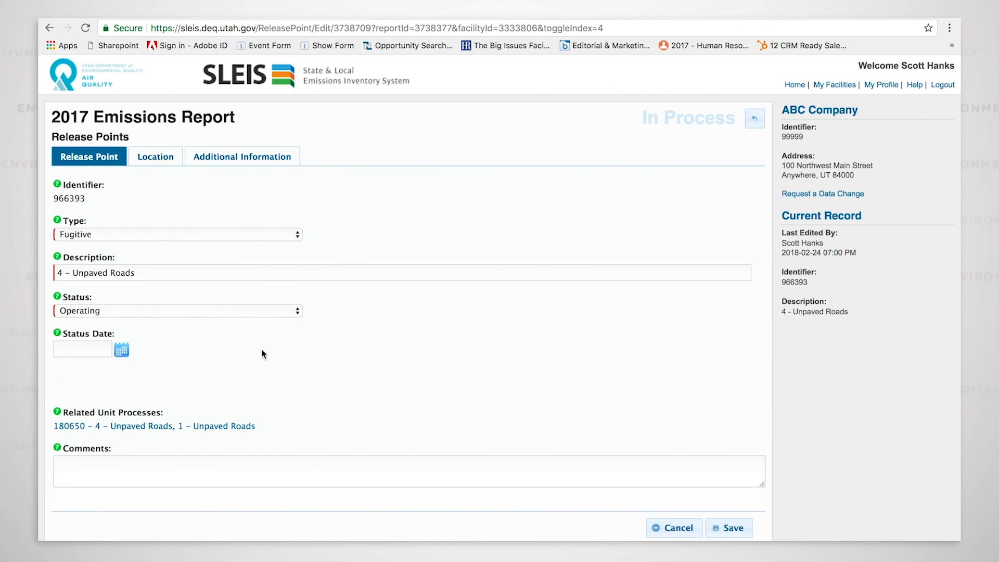
mouse_move(277, 349)
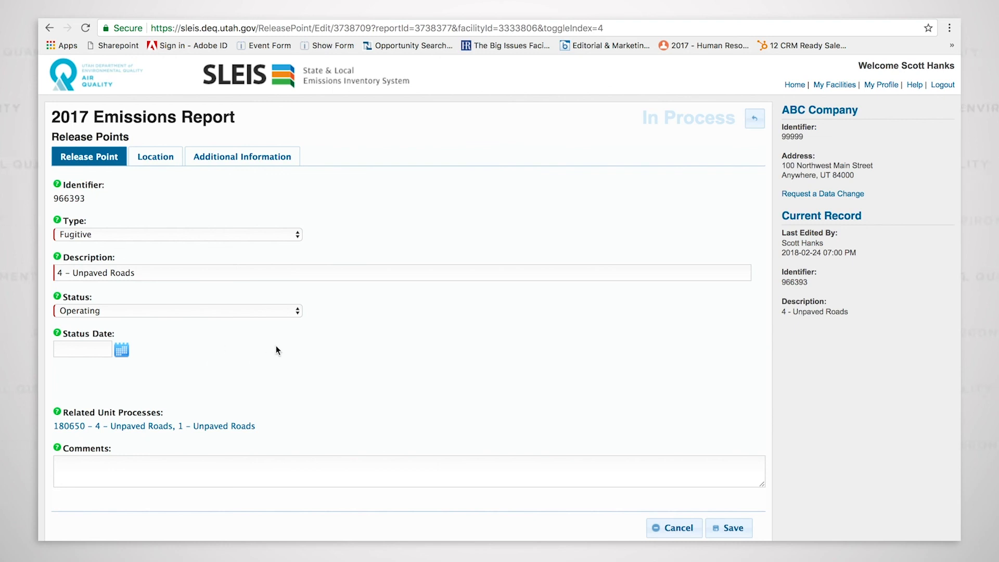
mouse_move(323, 358)
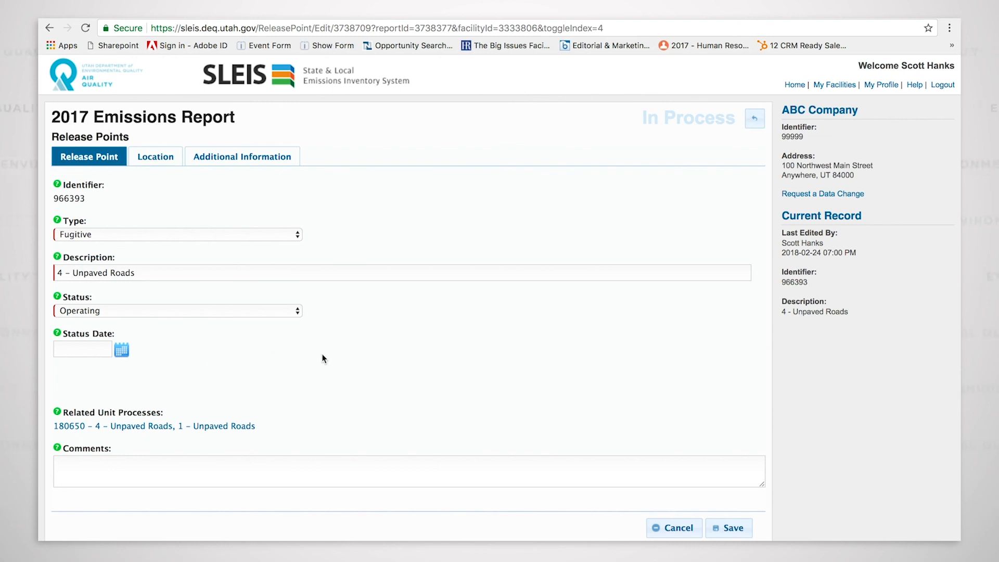
mouse_move(665, 387)
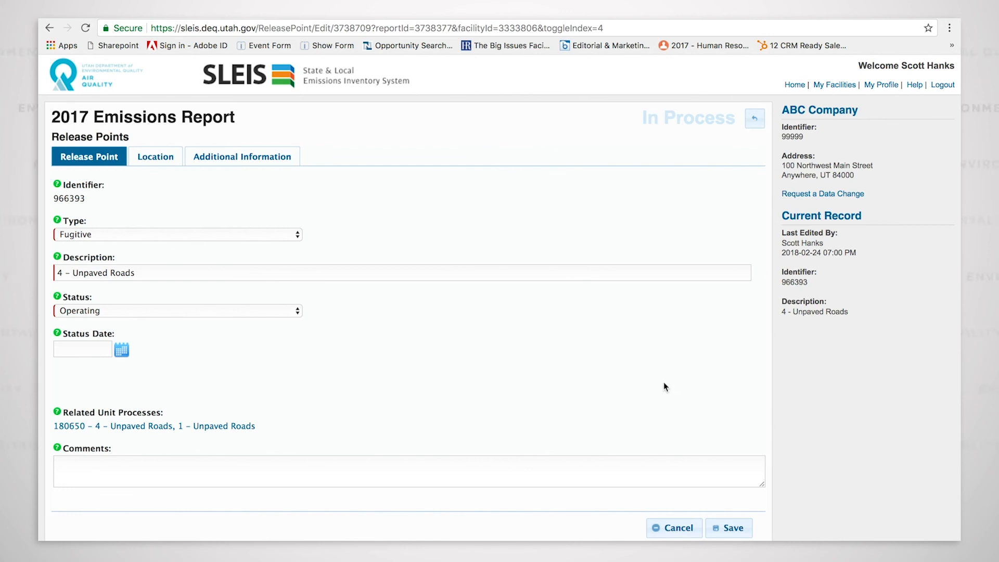
click(674, 542)
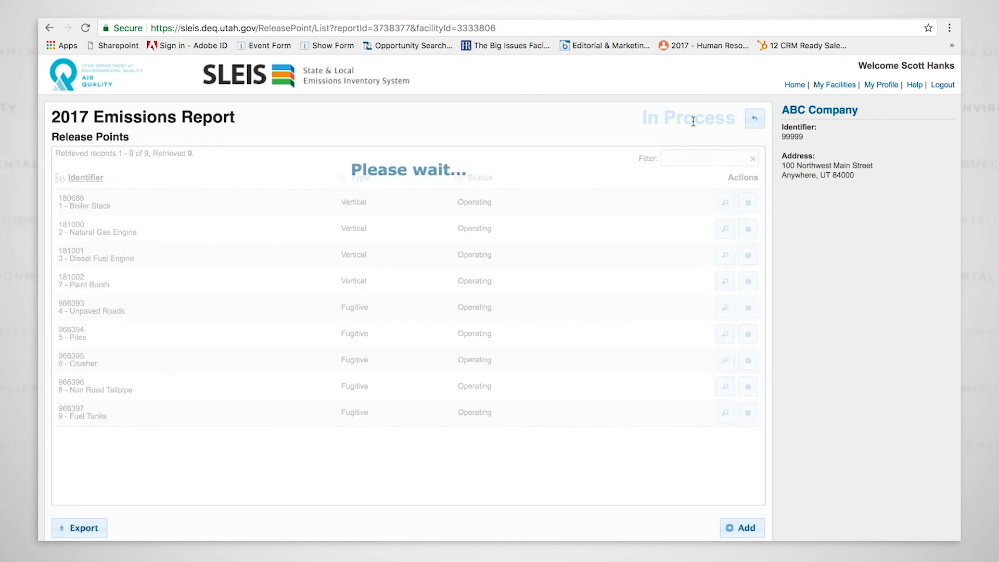
mouse_move(356, 332)
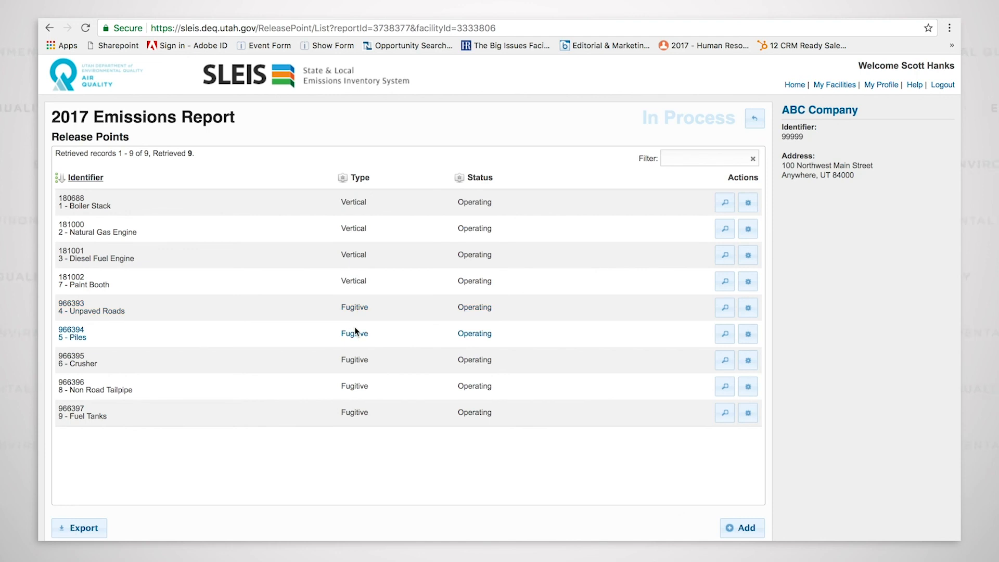
mouse_move(352, 344)
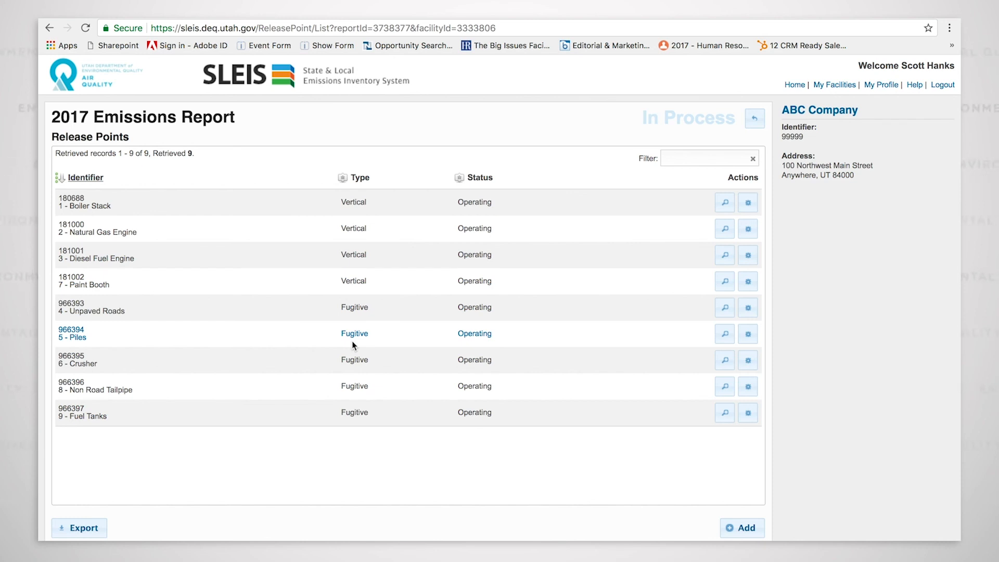
mouse_move(755, 118)
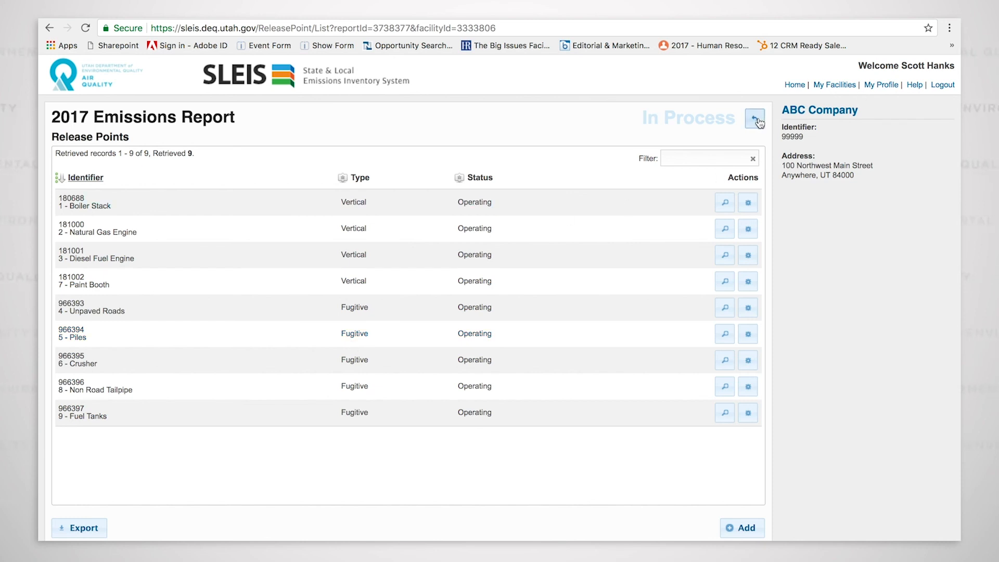
mouse_move(755, 118)
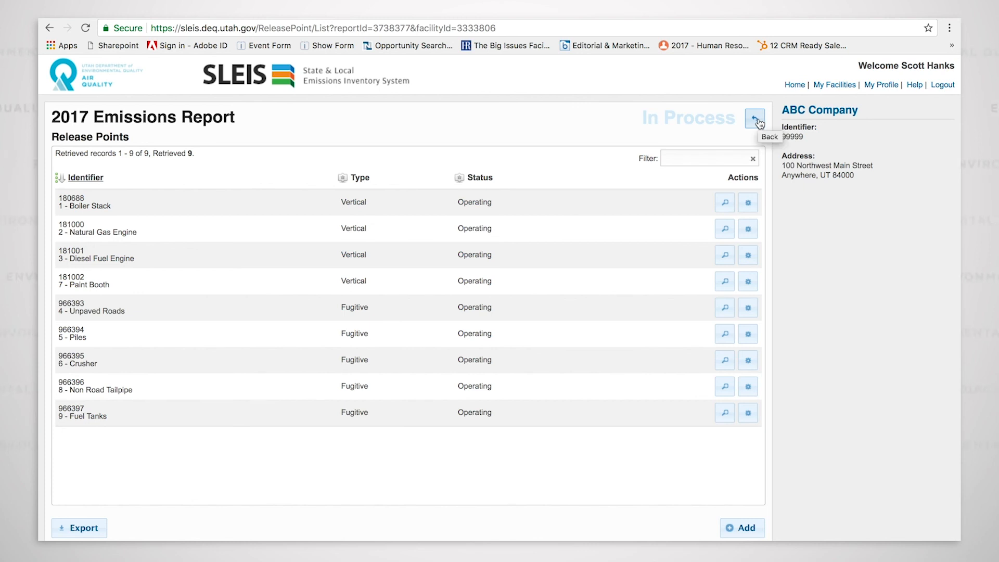